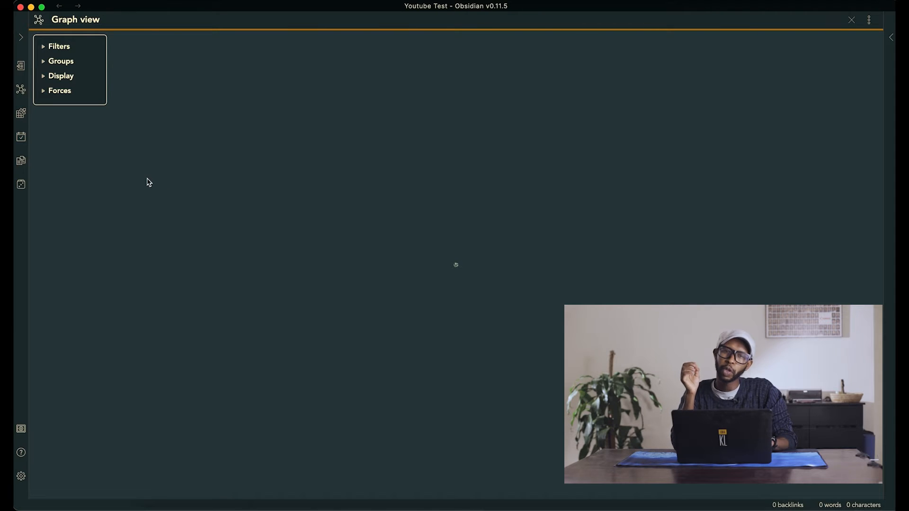
{"action": "mouse_move", "coordinate": [73, 208]}
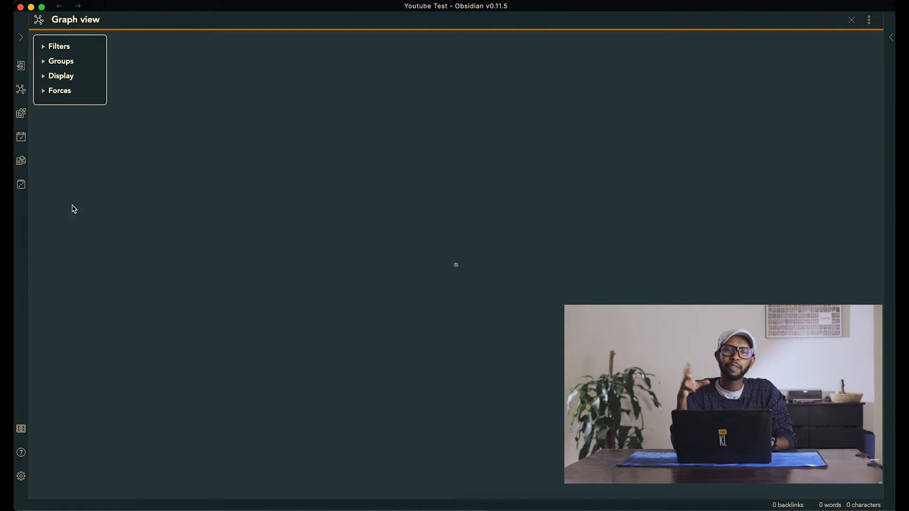
{"action": "mouse_move", "coordinate": [109, 249]}
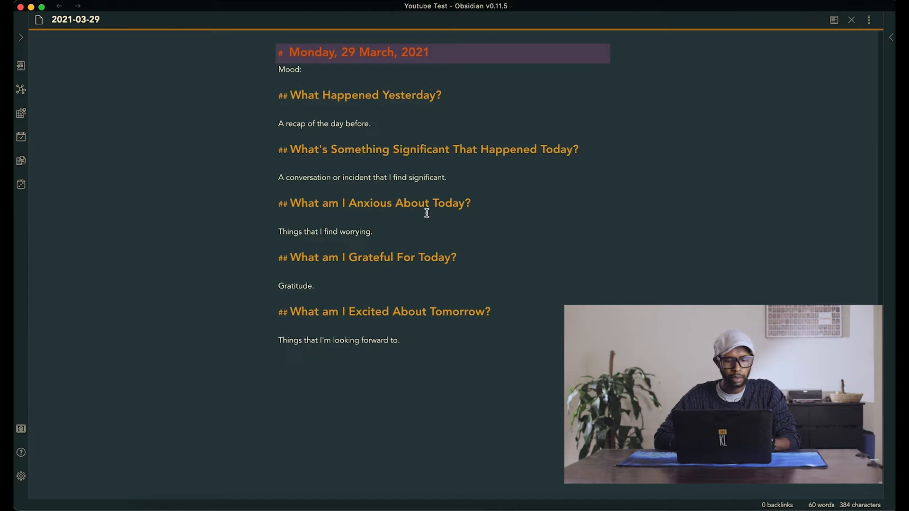
Replace the significant-event placeholder with 'Today I watched a [[movie]] called [[Wajib]].'.
{"action": "left_click", "coordinate": [325, 69]}
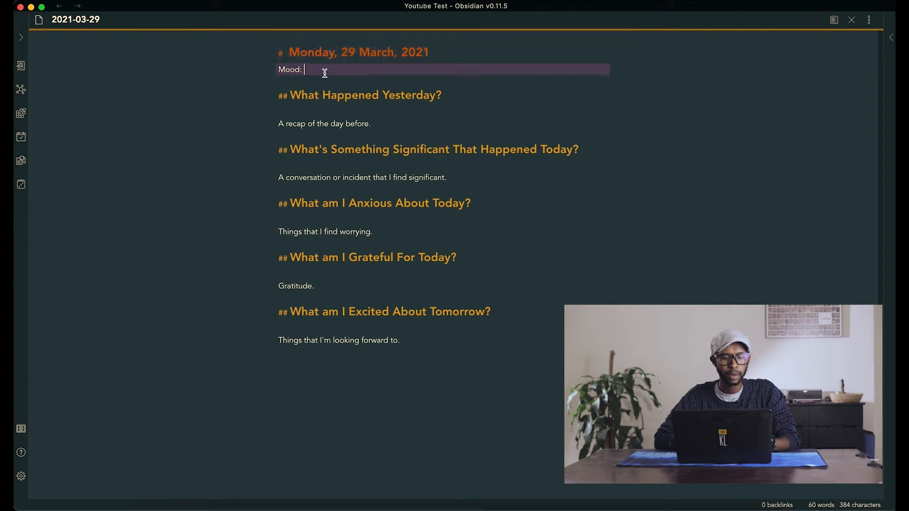
{"action": "left_click", "coordinate": [323, 123]}
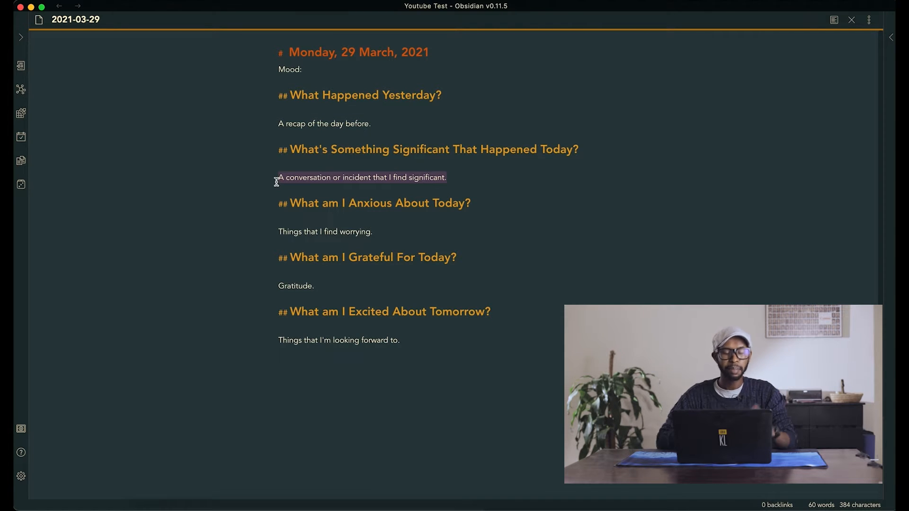
{"action": "type", "text": "Tos"}
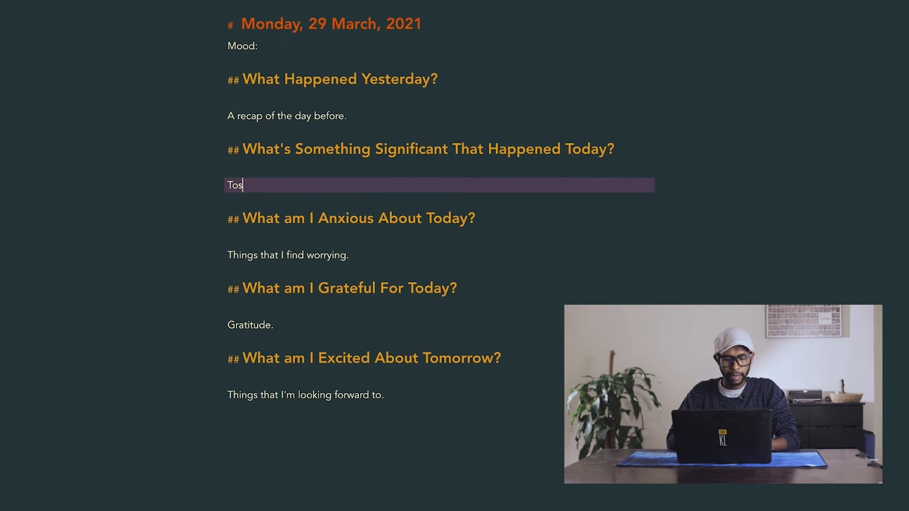
{"action": "type", "text": "Today I watched a movie"}
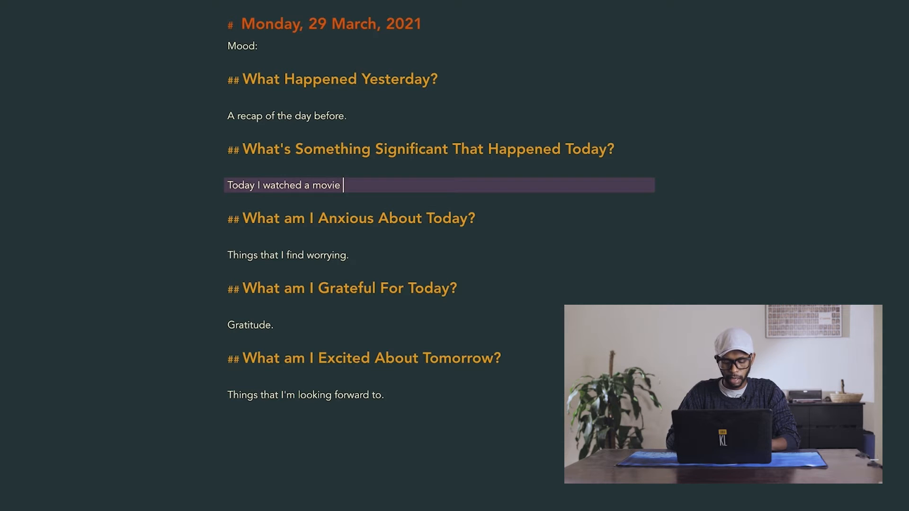
{"action": "type", "text": "called"}
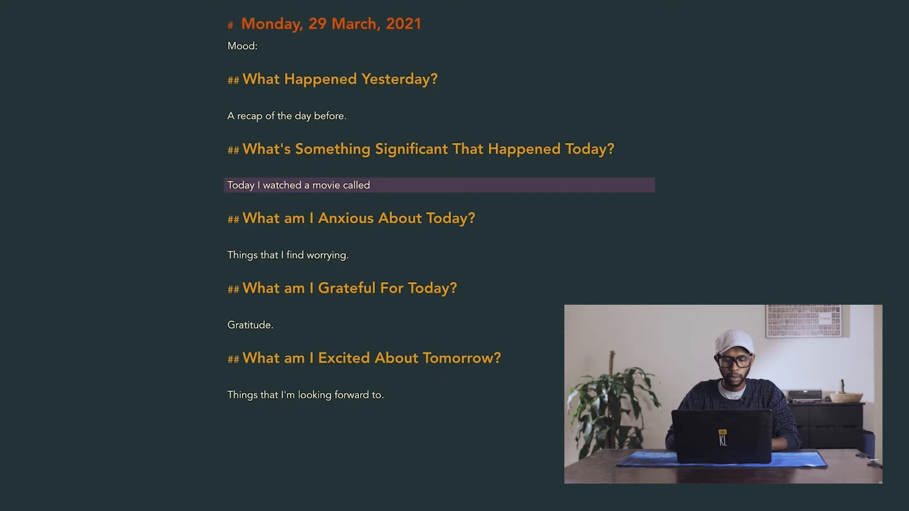
{"action": "type", "text": "Wajib."}
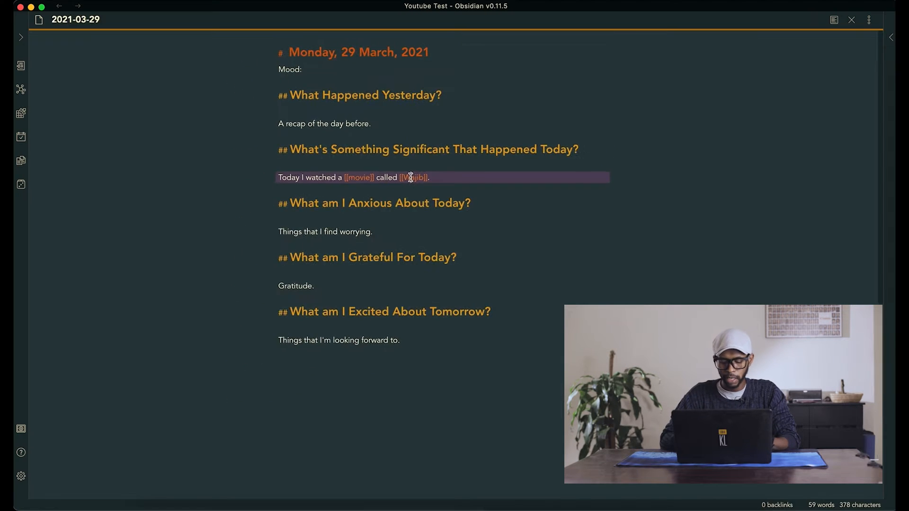
Follow the Wajib link and retitle the note 'Wajib (Film - 2017)' with a '# Wajib movie review' heading.
{"action": "left_click", "coordinate": [414, 177]}
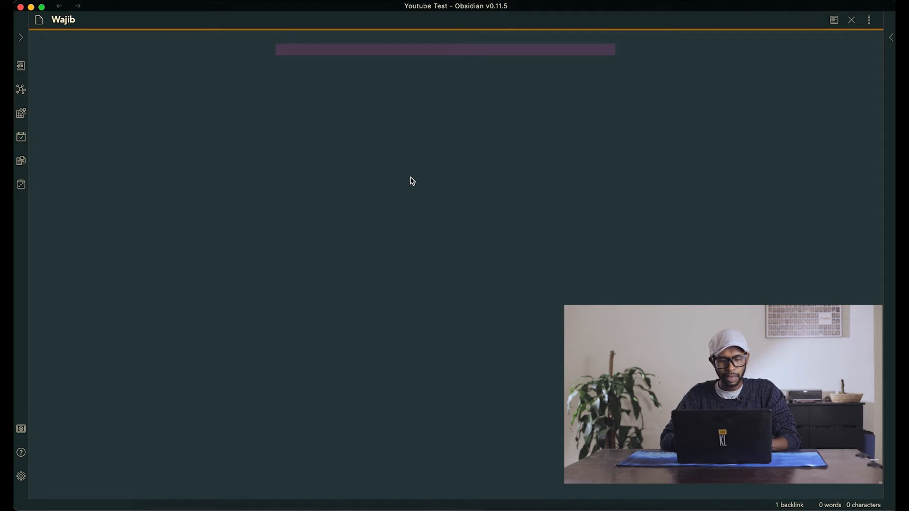
{"action": "type", "text": "Wr"}
{"action": "left_click", "coordinate": [96, 19]}
{"action": "type", "text": " ("}
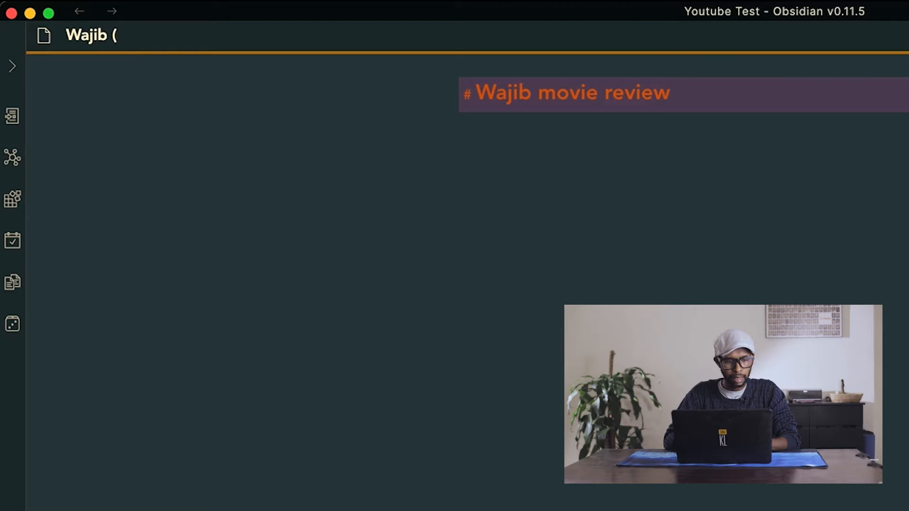
{"action": "type", "text": "Film"}
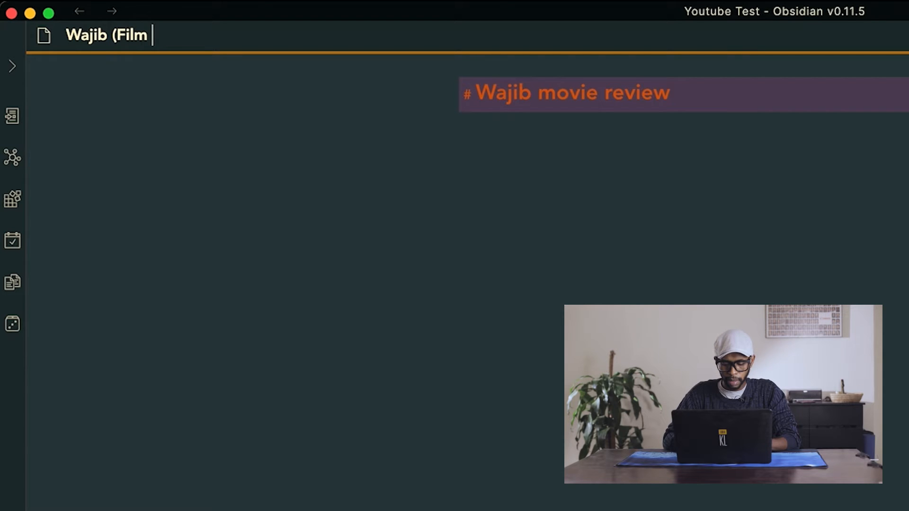
{"action": "type", "text": "- 2017)"}
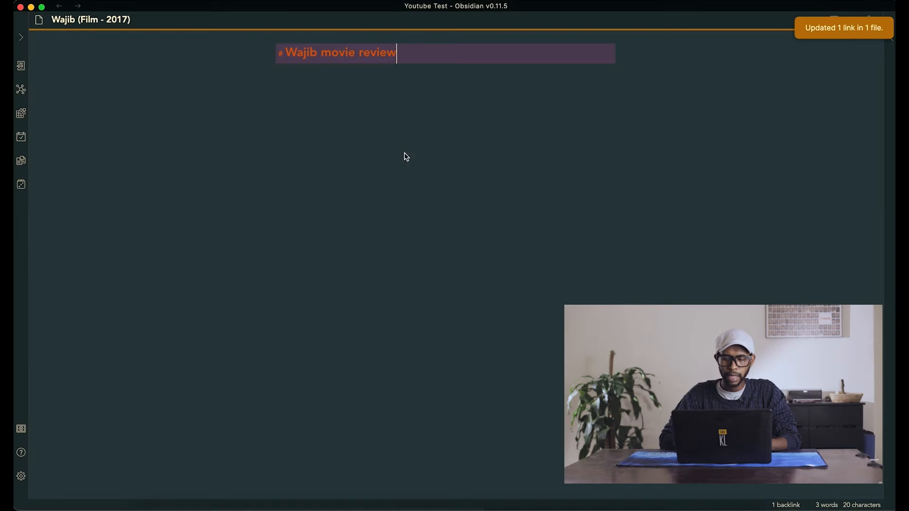
Write the review paragraphs about the film, linking [[family]] and [[love]].
{"action": "key", "text": "enter"}
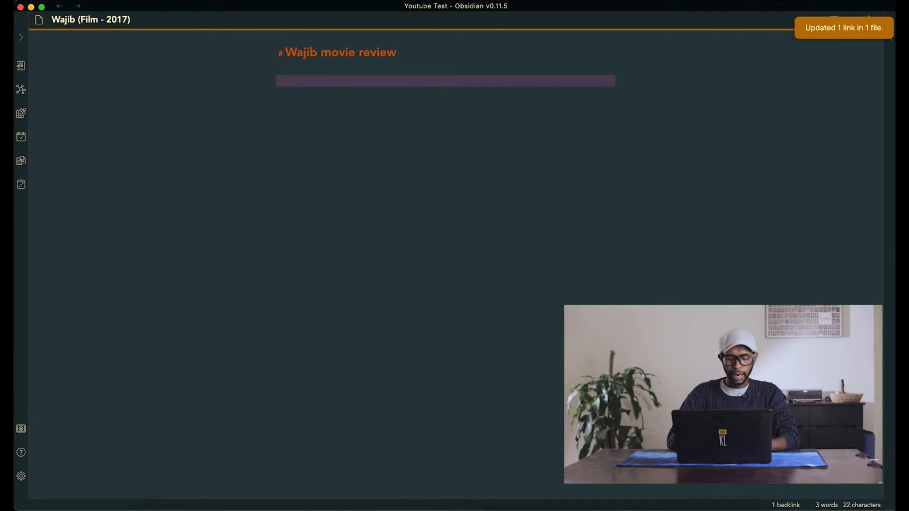
{"action": "type", "text": "This is an amazing"}
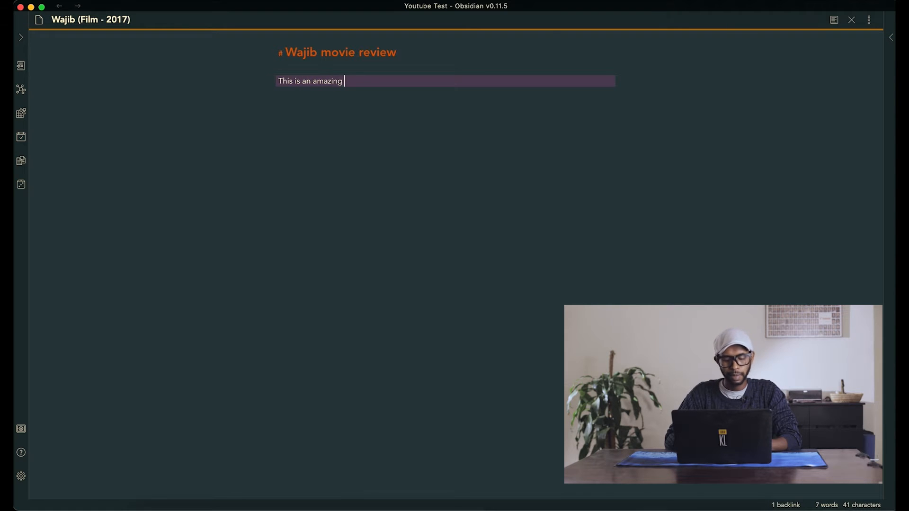
{"action": "type", "text": "film that stars so and so and it's about so and so doing this and that."}
{"action": "type", "text": "And in this film, there are themes about"}
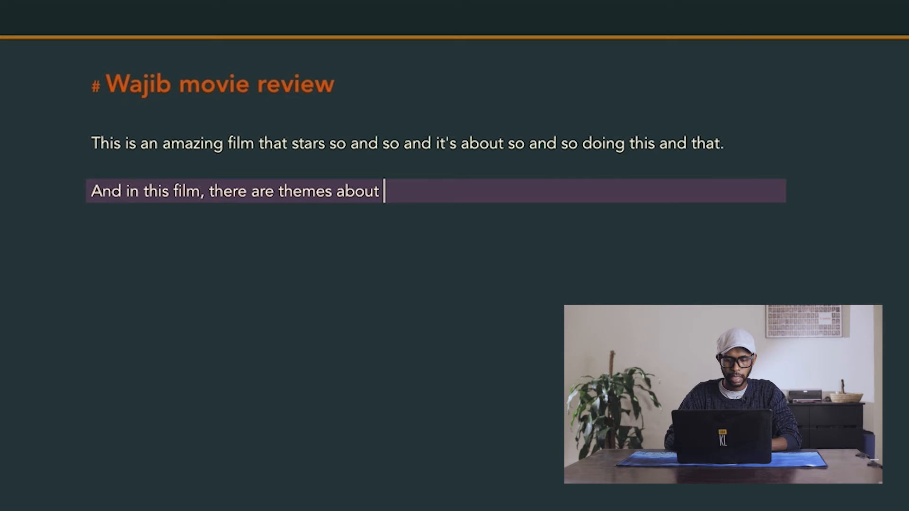
{"action": "type", "text": "[[family]] and other things that are important. Like [[love]] and also a wedding. And other things."}
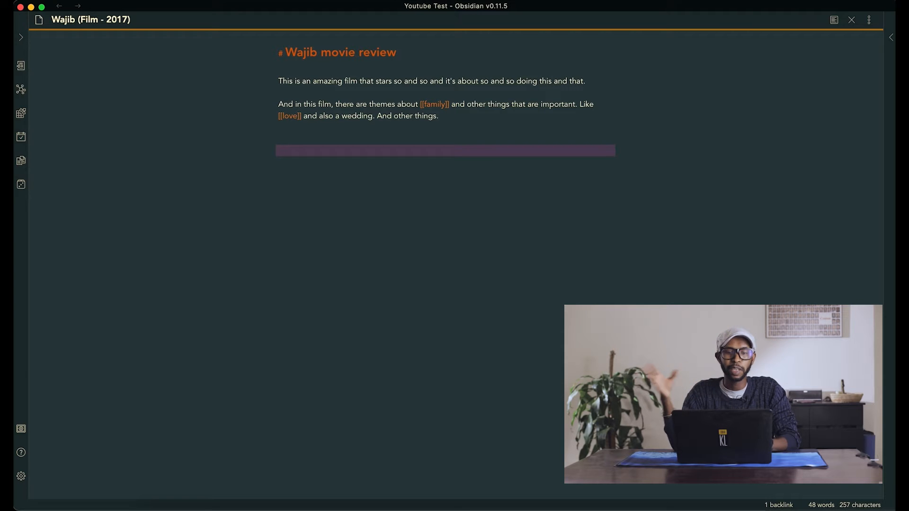
{"action": "type", "text": "##"}
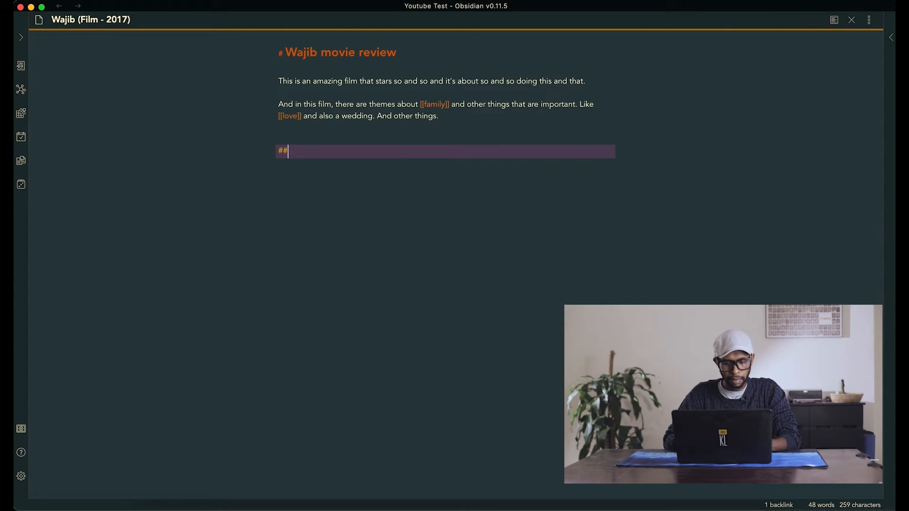
Add a '### Related Notes:' heading, correcting it from the first 'Reference Note' wording.
{"action": "type", "text": "# Reference"}
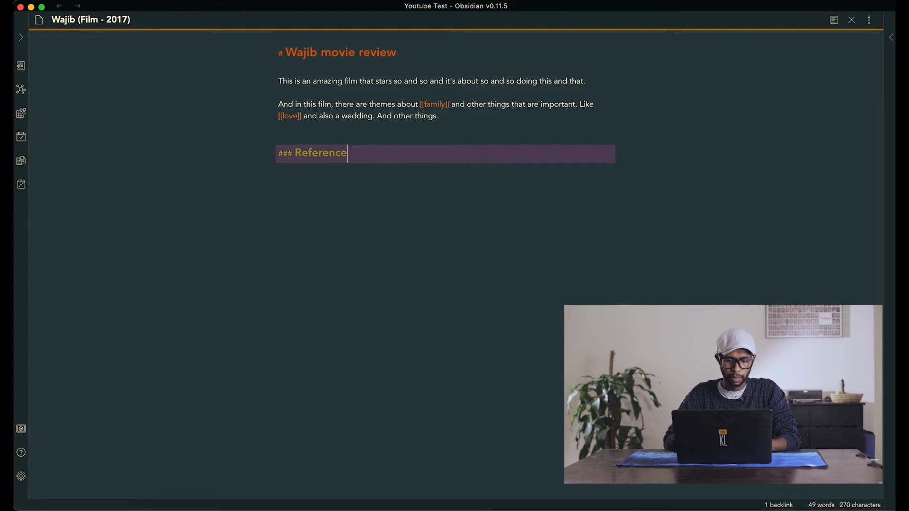
{"action": "type", "text": "Note:"}
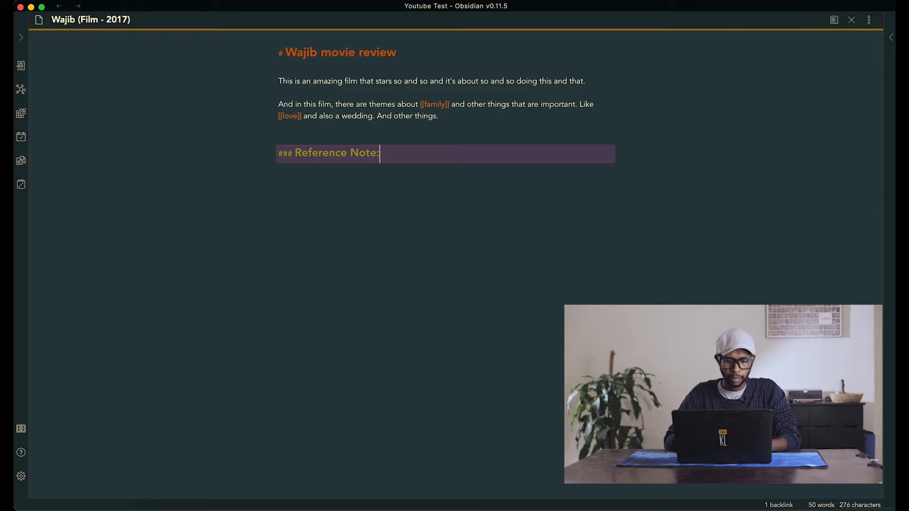
{"action": "key", "text": "backspace"}
{"action": "type", "text": "### Relat"}
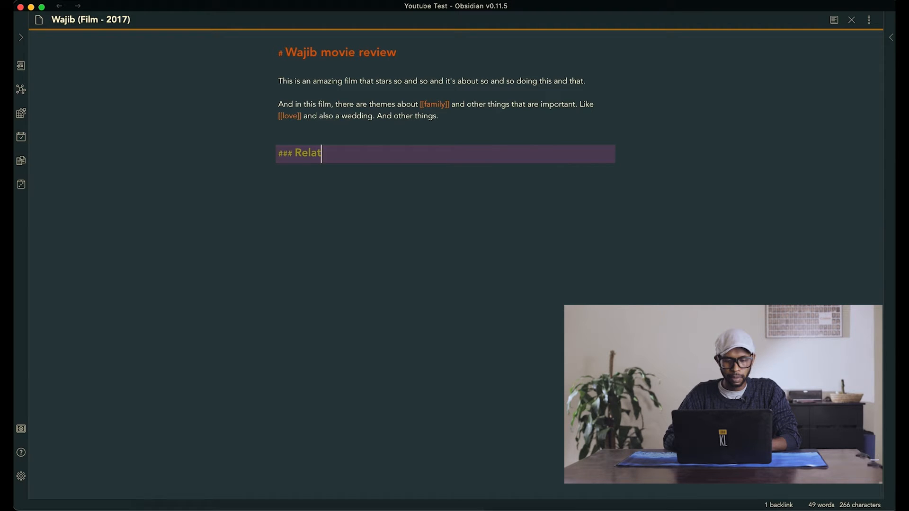
{"action": "type", "text": "e"}
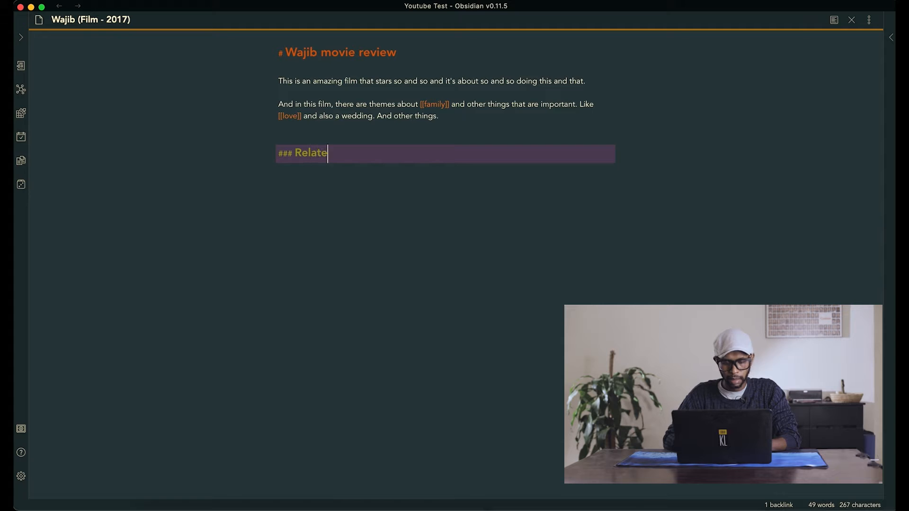
{"action": "type", "text": "d No"}
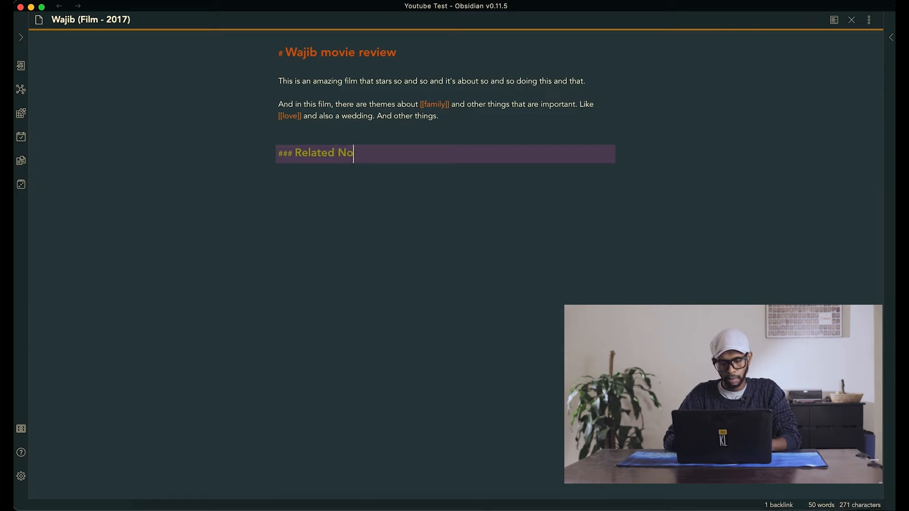
{"action": "type", "text": "te"}
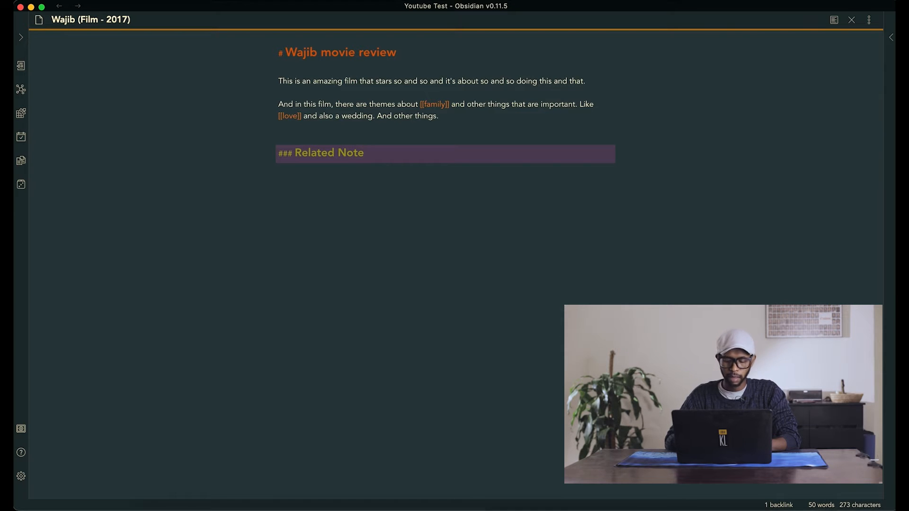
{"action": "type", "text": "s:"}
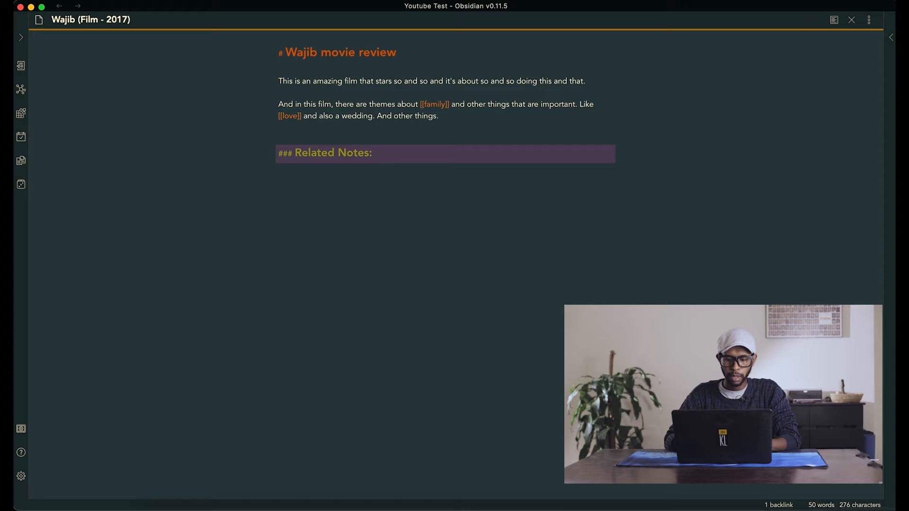
Link the heading to the 2021-03-29 daily note and end it with a period.
{"action": "type", "text": "[["}
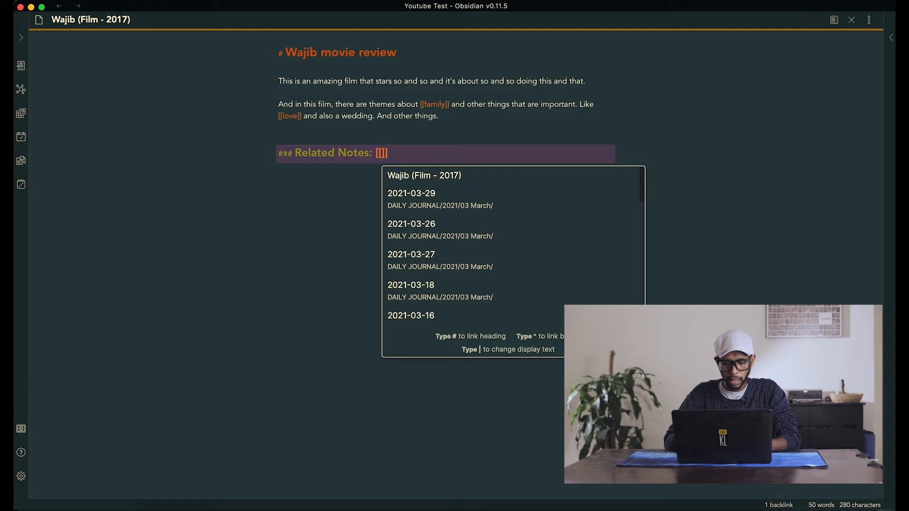
{"action": "type", "text": "20"}
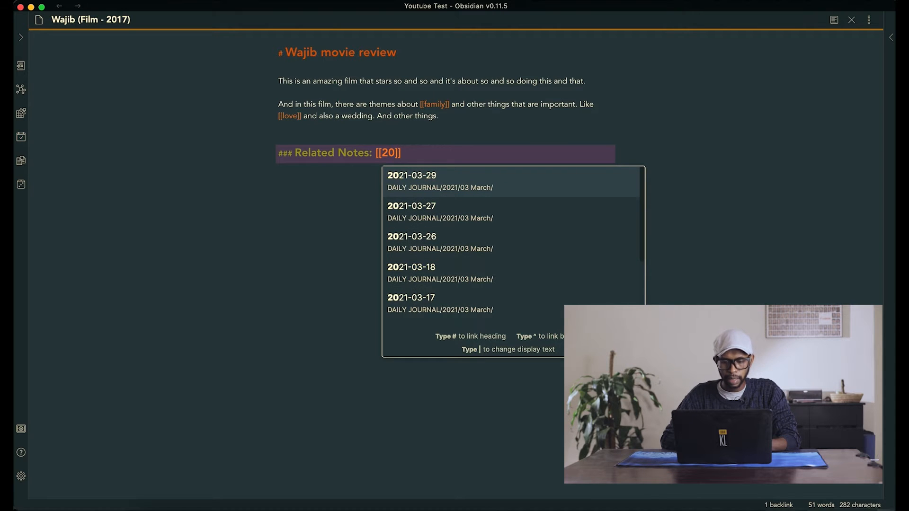
{"action": "left_click", "coordinate": [412, 180]}
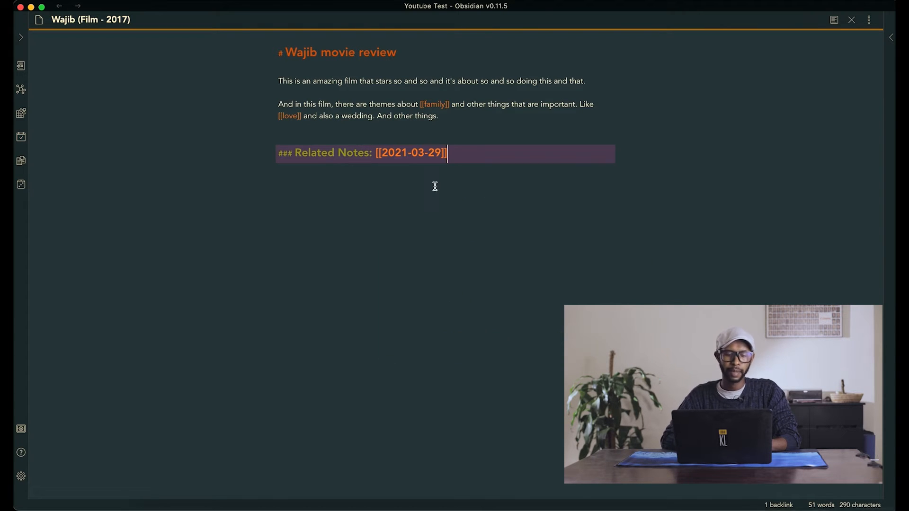
{"action": "type", "text": "."}
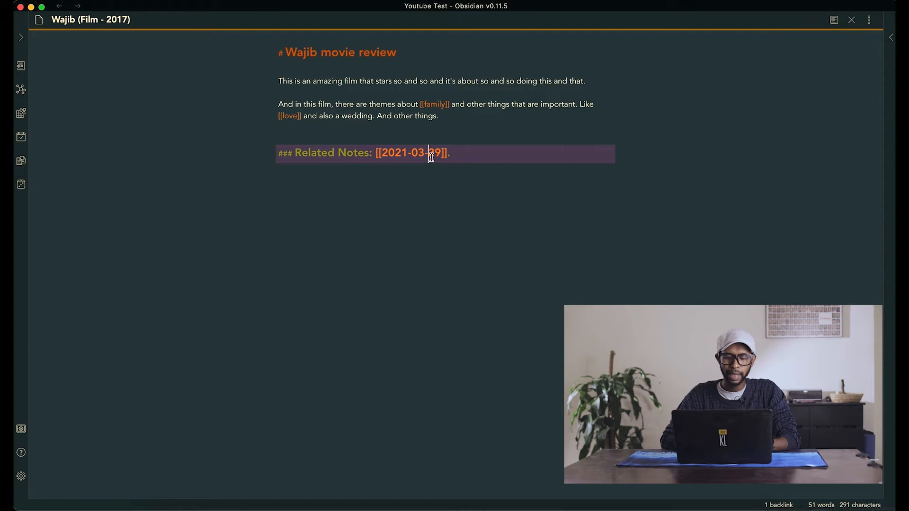
Add a new paragraph about an intense discussion with my friend, linking Sandy's note.
{"action": "left_click", "coordinate": [409, 152]}
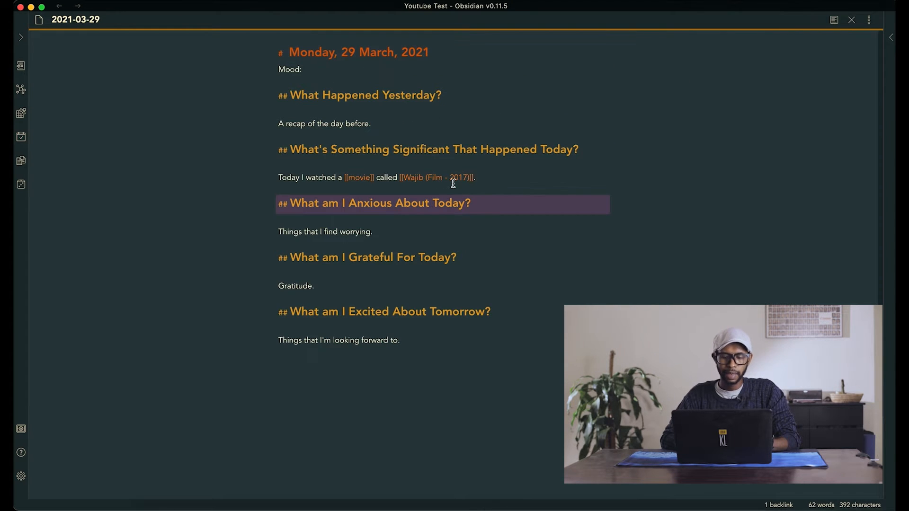
{"action": "left_click", "coordinate": [453, 177]}
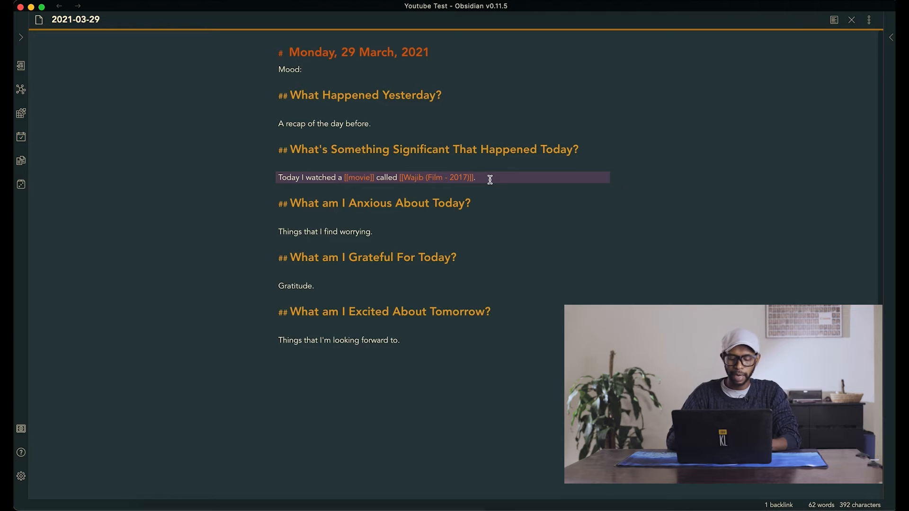
{"action": "key", "text": "enter"}
{"action": "type", "text": "I had an intense"}
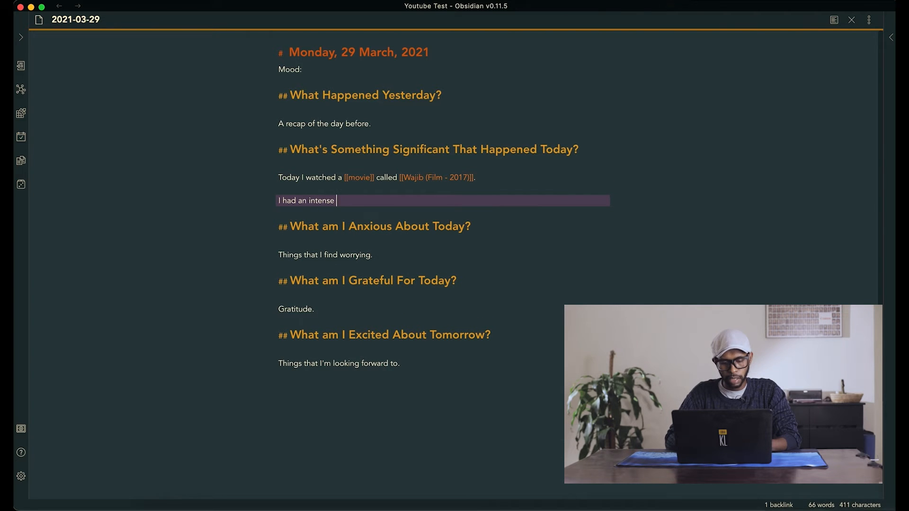
{"action": "type", "text": "discussion with my friend [[san"}
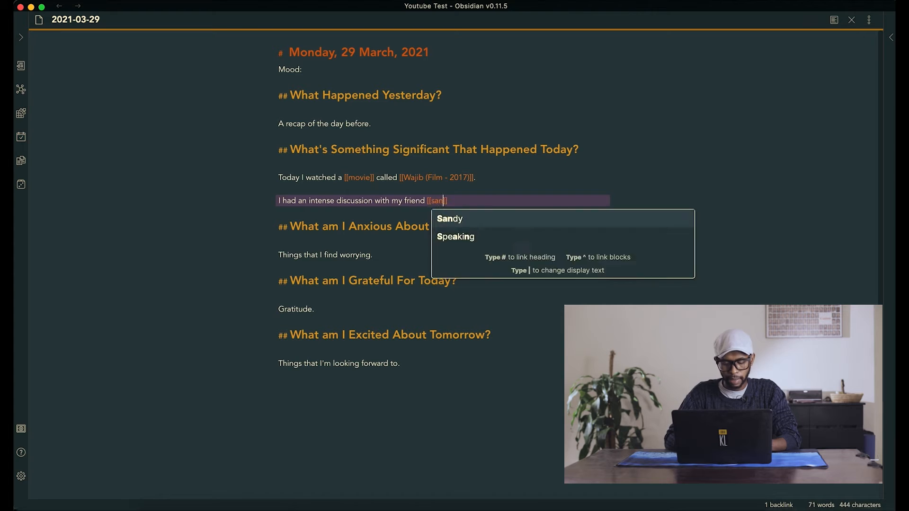
{"action": "left_click", "coordinate": [449, 219]}
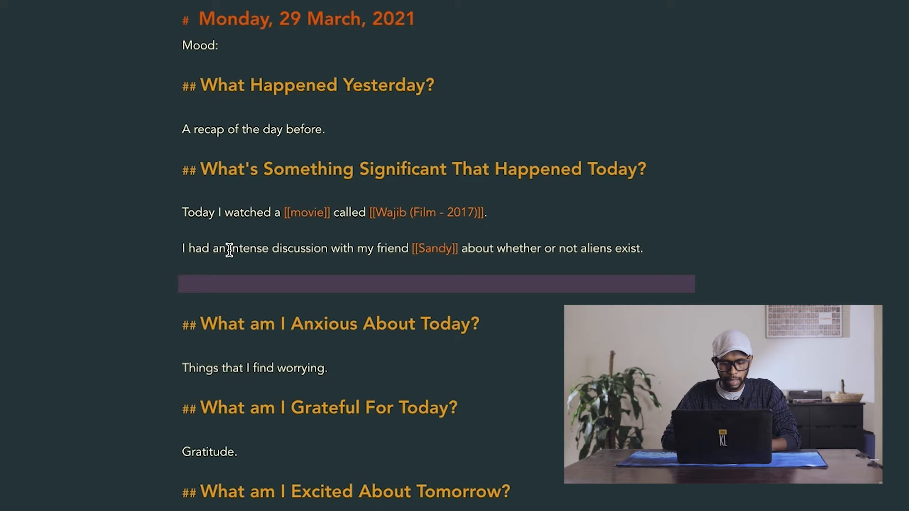
Wrap 'intense discussion with my friend' as a link and follow it to a new empty note.
{"action": "left_click_drag", "start_coordinate": [228, 248], "coordinate": [410, 248]}
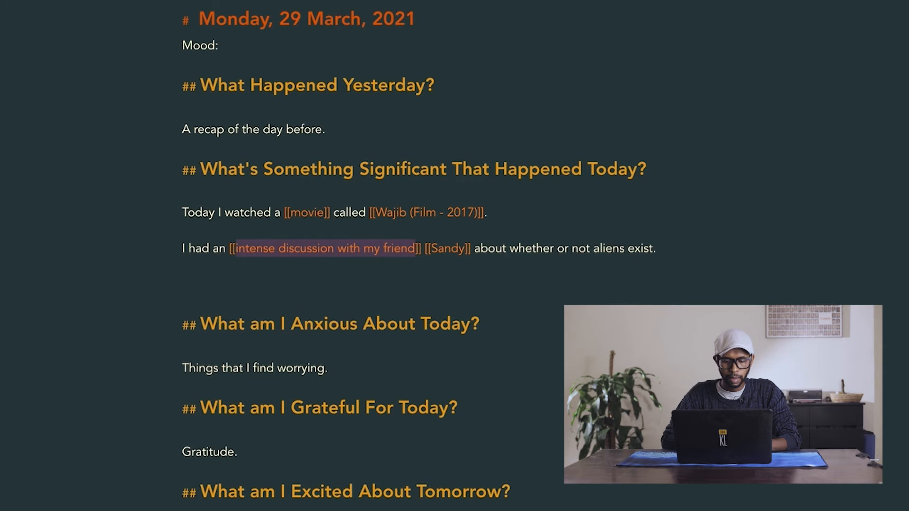
{"action": "left_click", "coordinate": [325, 248]}
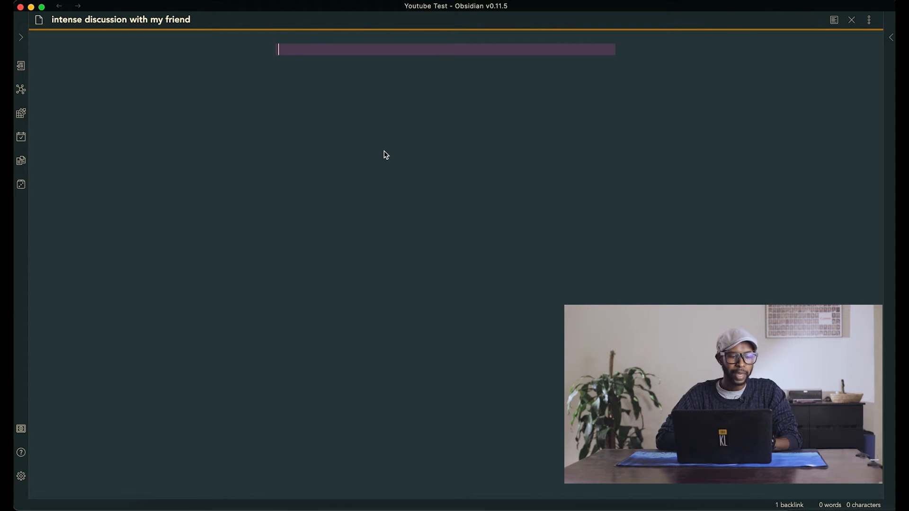
Create a new note from the file explorer and name it Tangent Template.
{"action": "left_click", "coordinate": [20, 37]}
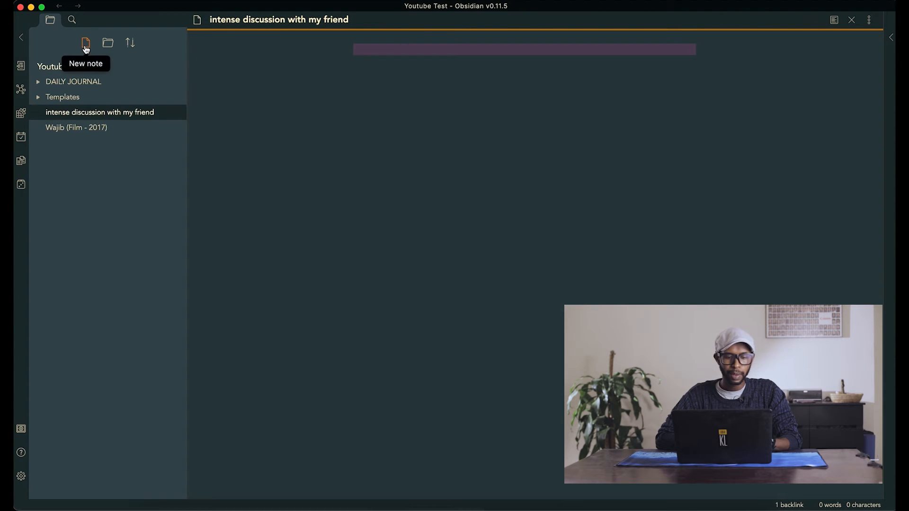
{"action": "left_click", "coordinate": [85, 43]}
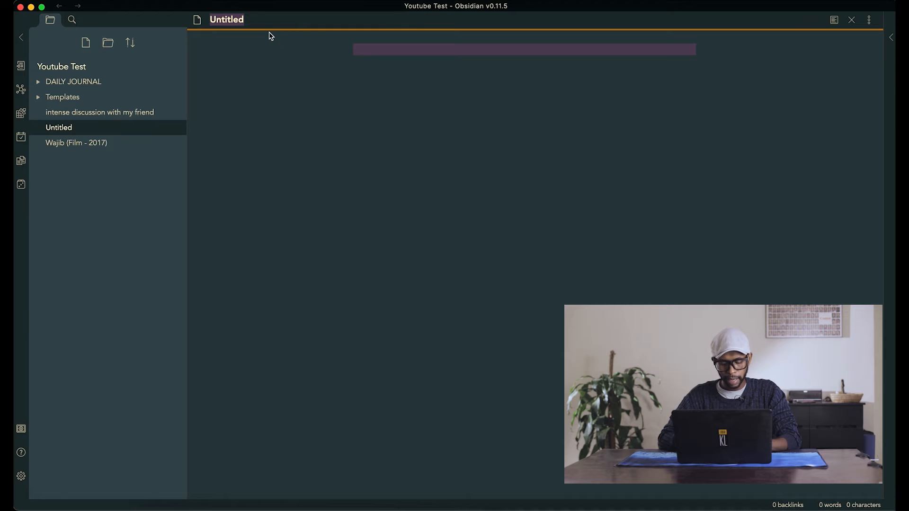
{"action": "type", "text": "Tangent Templa"}
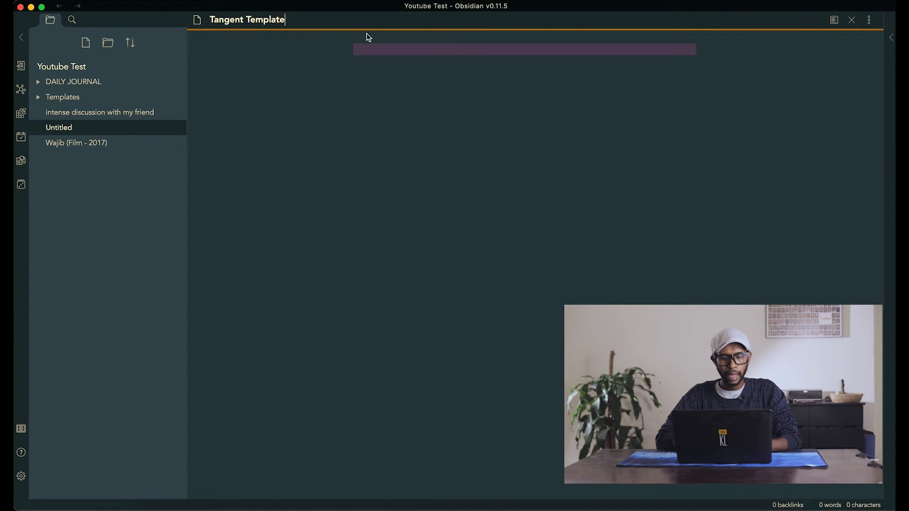
Write a '# Title of the Post' heading with a '### Related Note:' subheading above it and placeholder body text.
{"action": "type", "text": "#"}
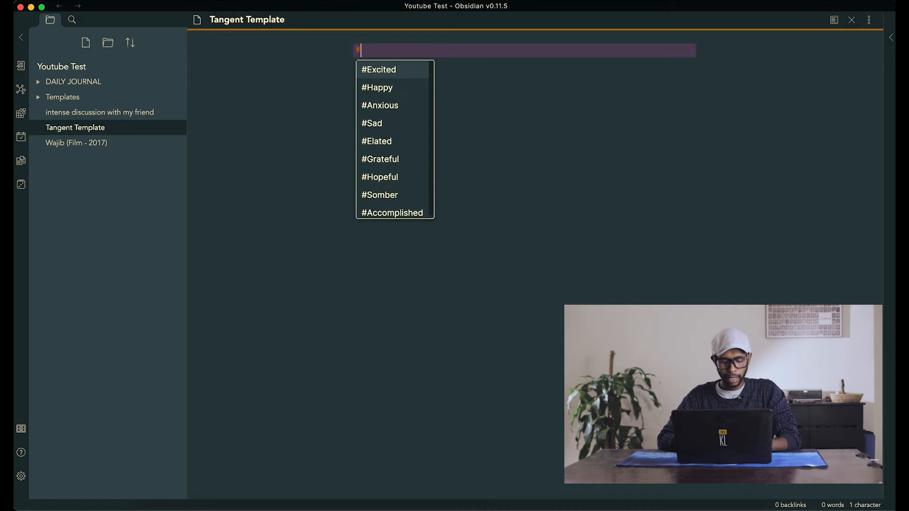
{"action": "type", "text": "Title of t"}
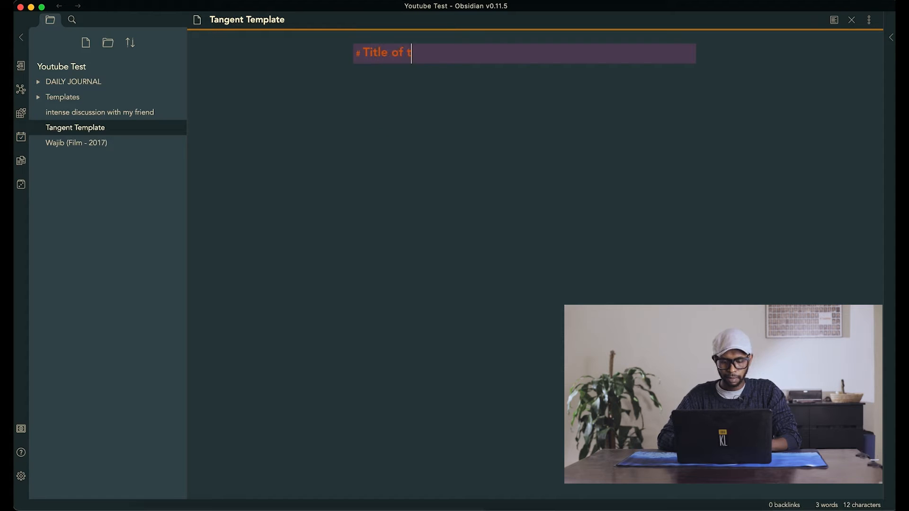
{"action": "type", "text": "he Post"}
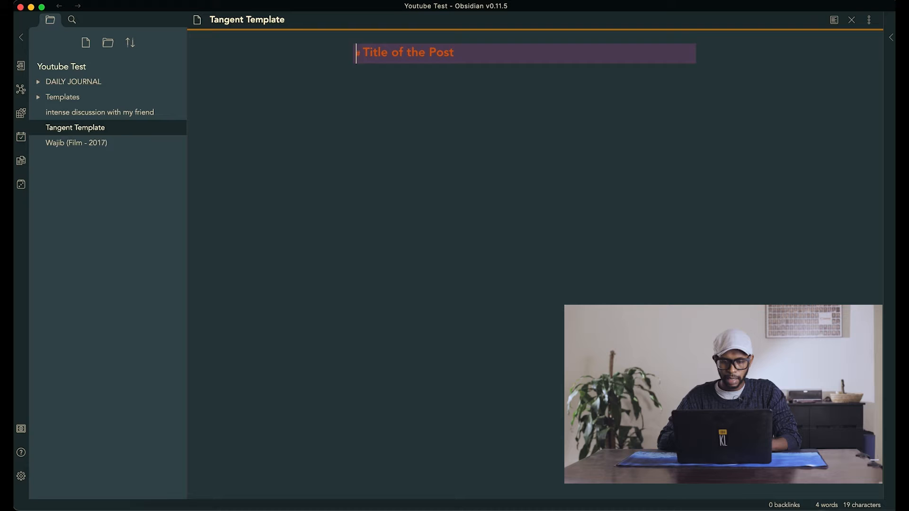
{"action": "type", "text": "###"}
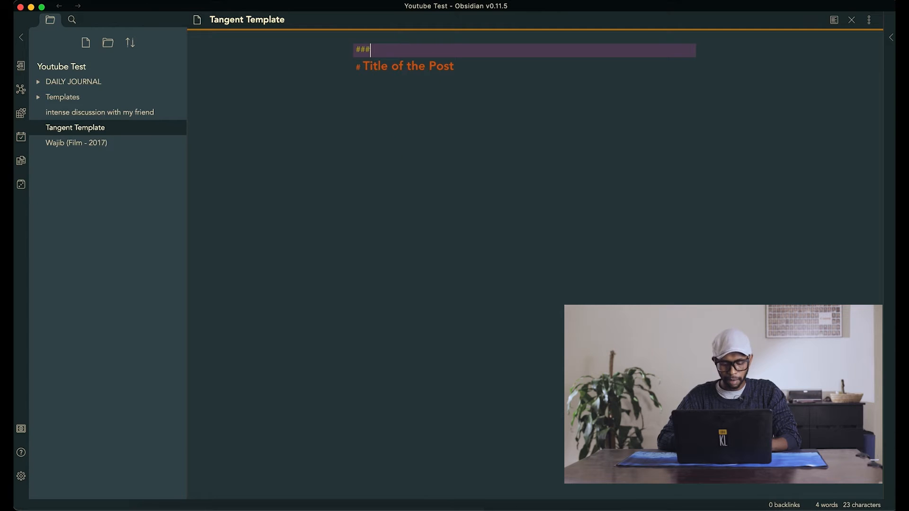
{"action": "type", "text": "Related"}
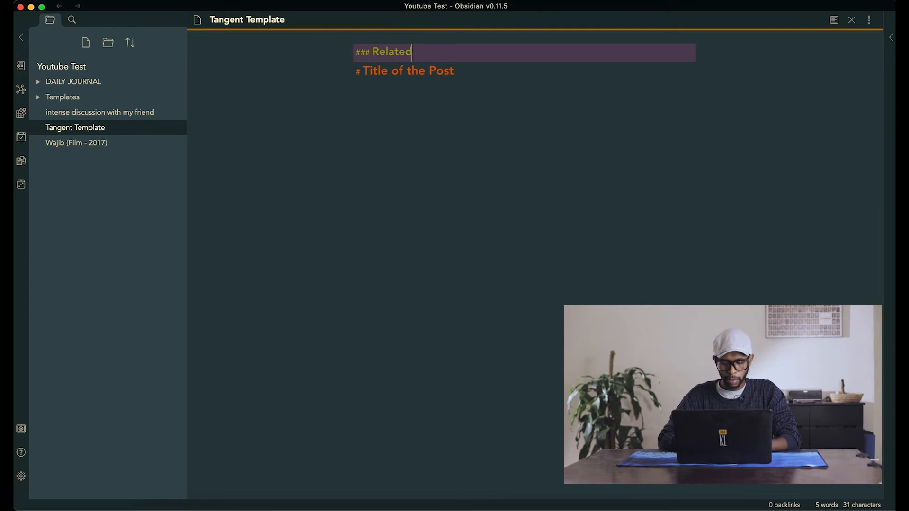
{"action": "type", "text": "Note:"}
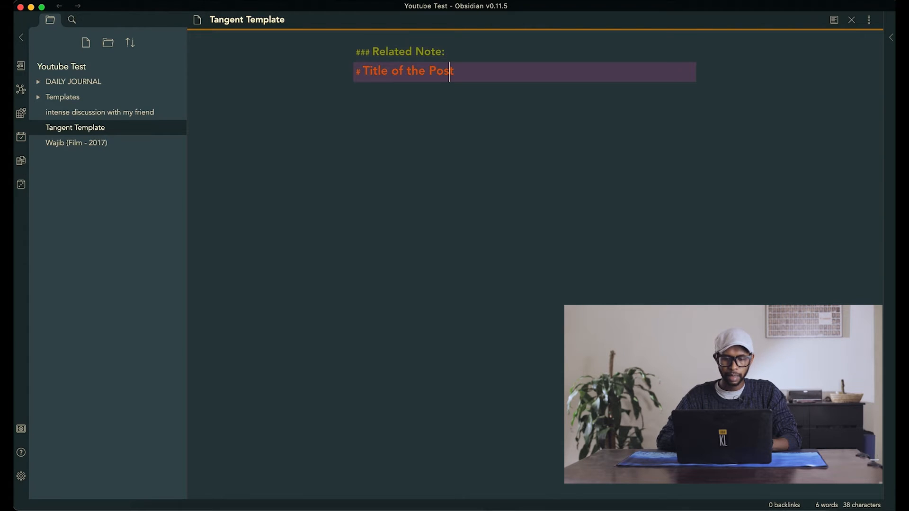
{"action": "type", "text": "dd"}
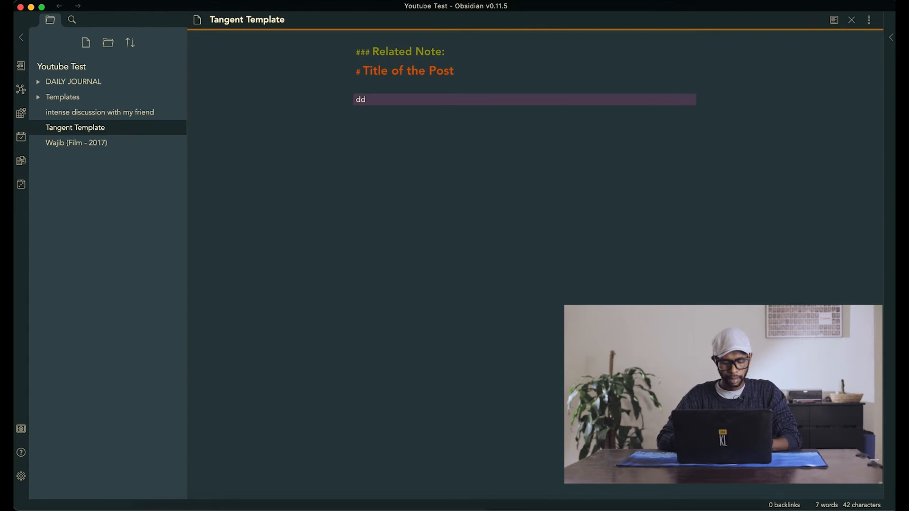
{"action": "type", "text": "abc"}
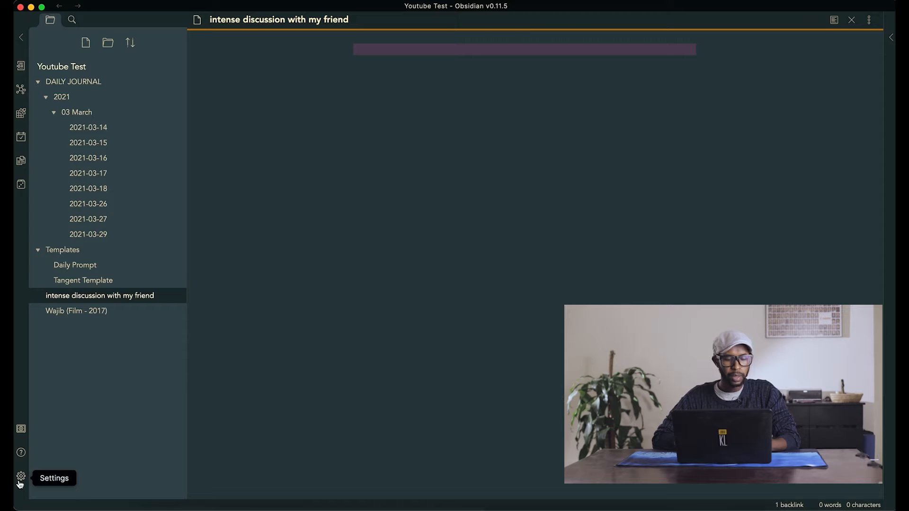
Set the Templates plugin's template folder location to Templates in Settings.
{"action": "left_click", "coordinate": [21, 477]}
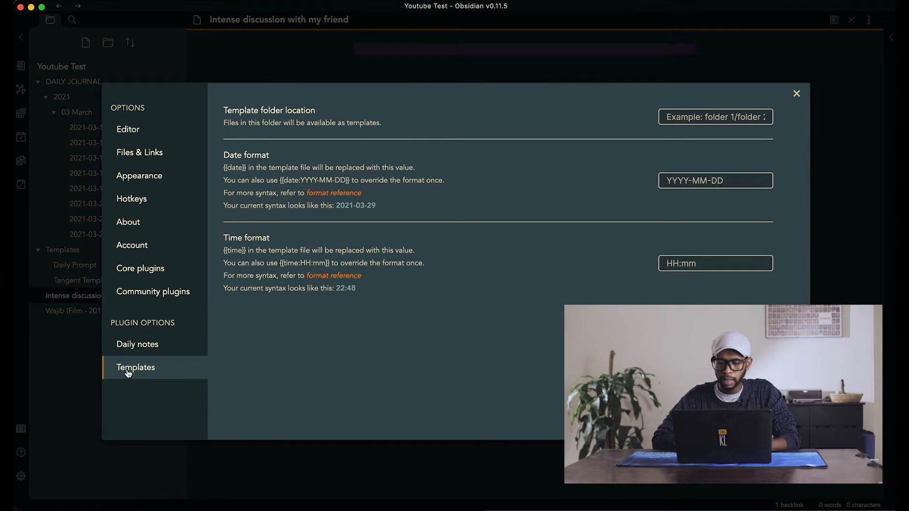
{"action": "left_click", "coordinate": [715, 117]}
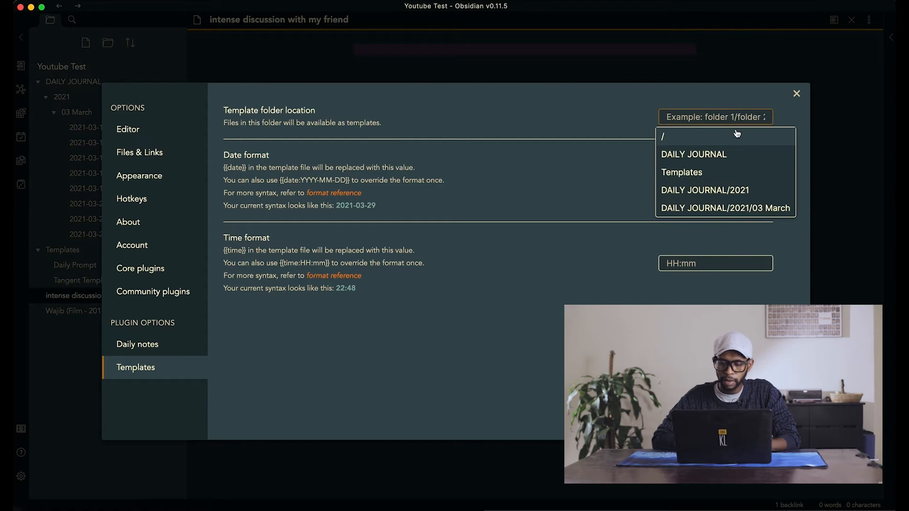
{"action": "left_click", "coordinate": [681, 172]}
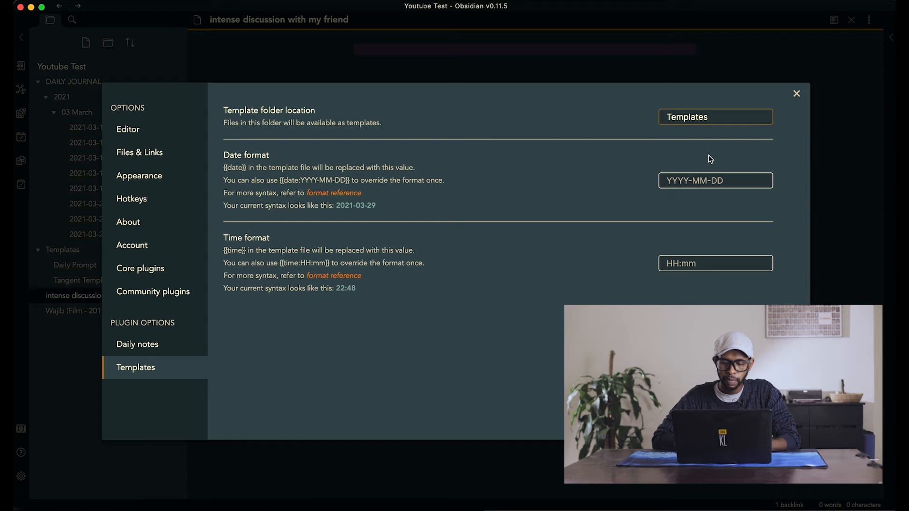
{"action": "left_click", "coordinate": [797, 94]}
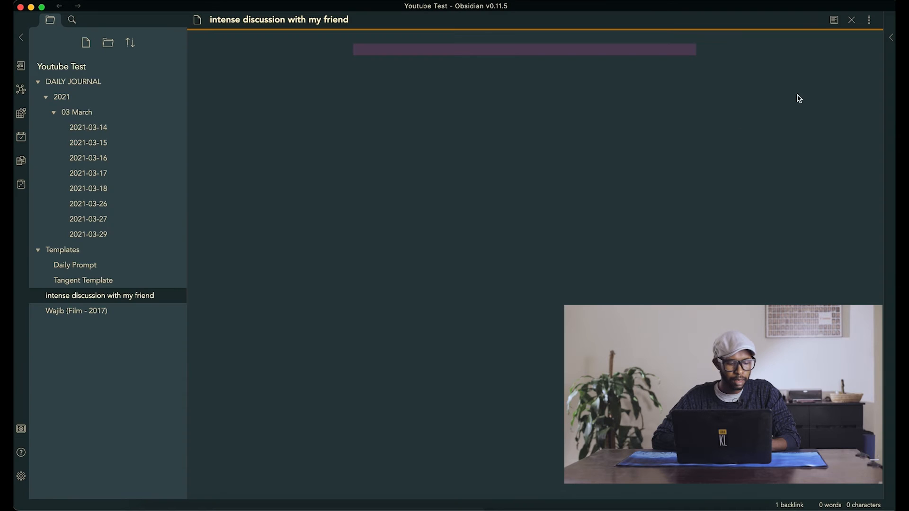
{"action": "mouse_move", "coordinate": [21, 476]}
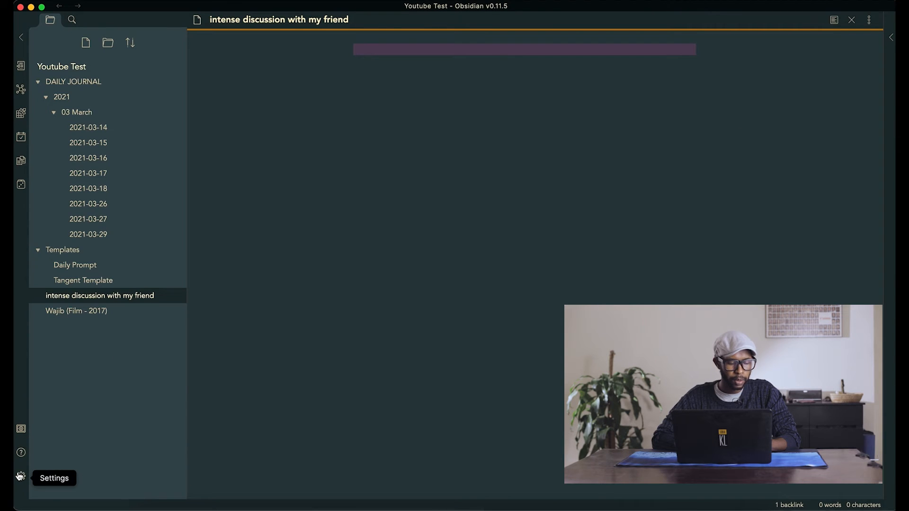
Filter Hotkeys for 'tem' to check the Insert template shortcut.
{"action": "left_click", "coordinate": [20, 477]}
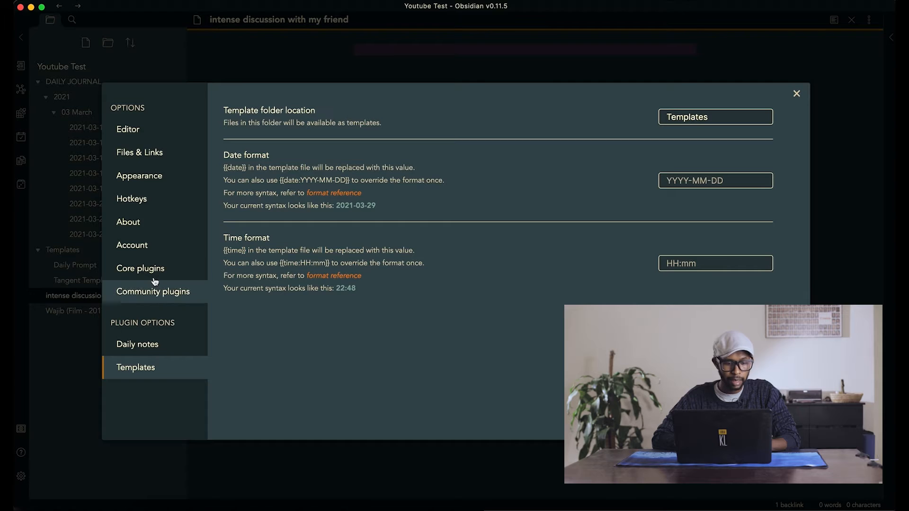
{"action": "left_click", "coordinate": [132, 198]}
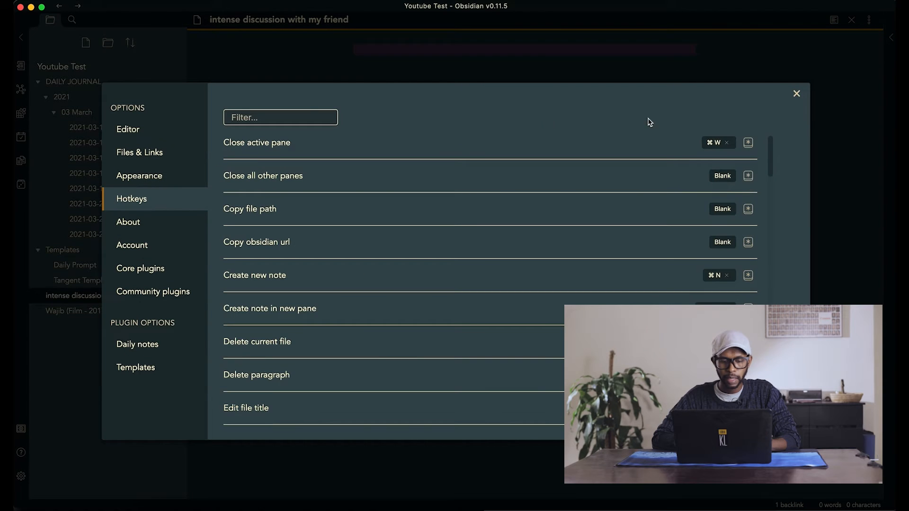
{"action": "type", "text": "tem"}
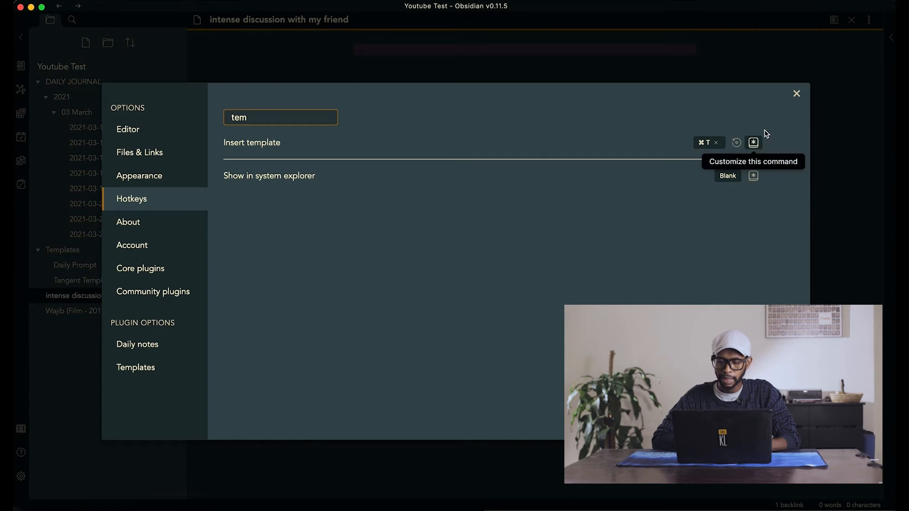
{"action": "left_click", "coordinate": [797, 94]}
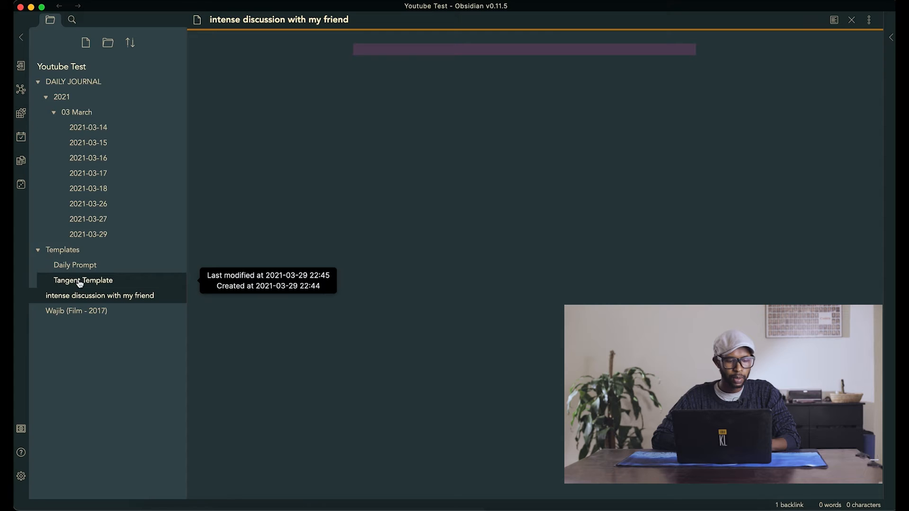
Return to the intense discussion with my friend note and insert the Tangent Template into it.
{"action": "left_click", "coordinate": [88, 234]}
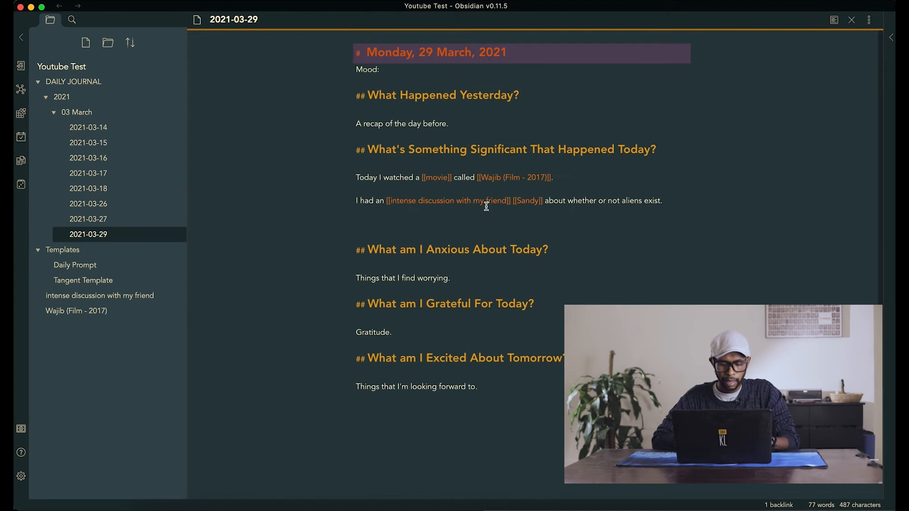
{"action": "left_click", "coordinate": [449, 200]}
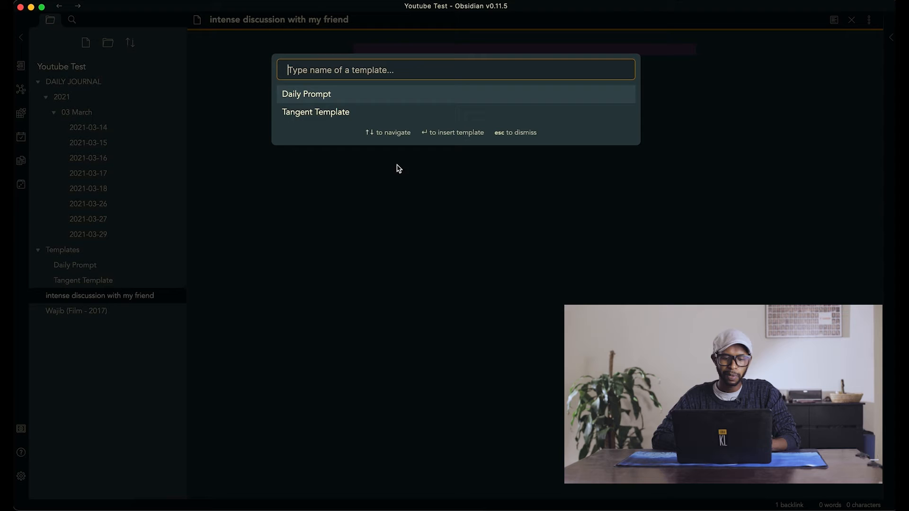
{"action": "mouse_move", "coordinate": [326, 98]}
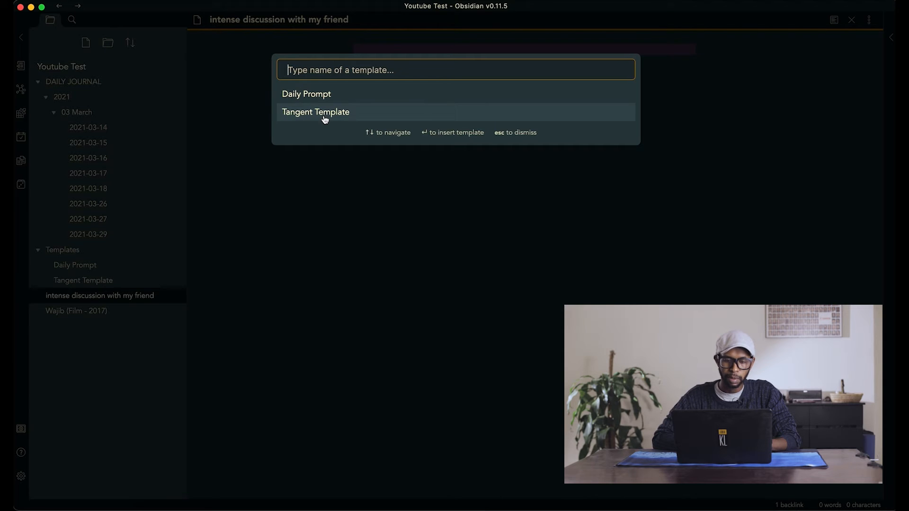
{"action": "left_click", "coordinate": [315, 112]}
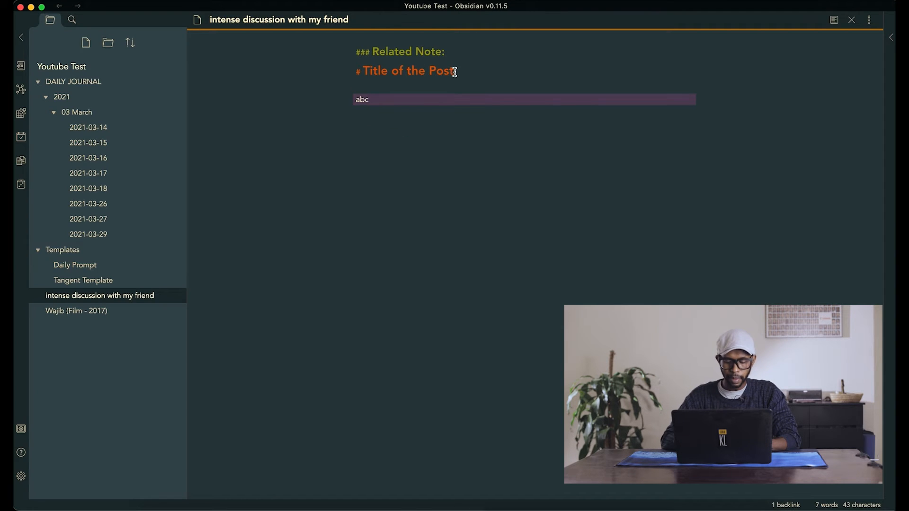
Retitle the tangent note's heading to Conversation about aliens.
{"action": "double_click", "coordinate": [406, 71]}
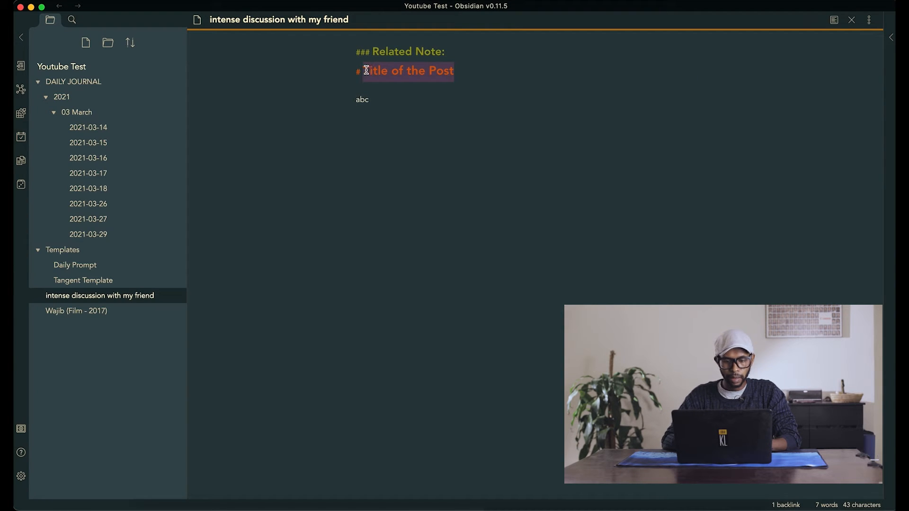
{"action": "type", "text": "Aline"}
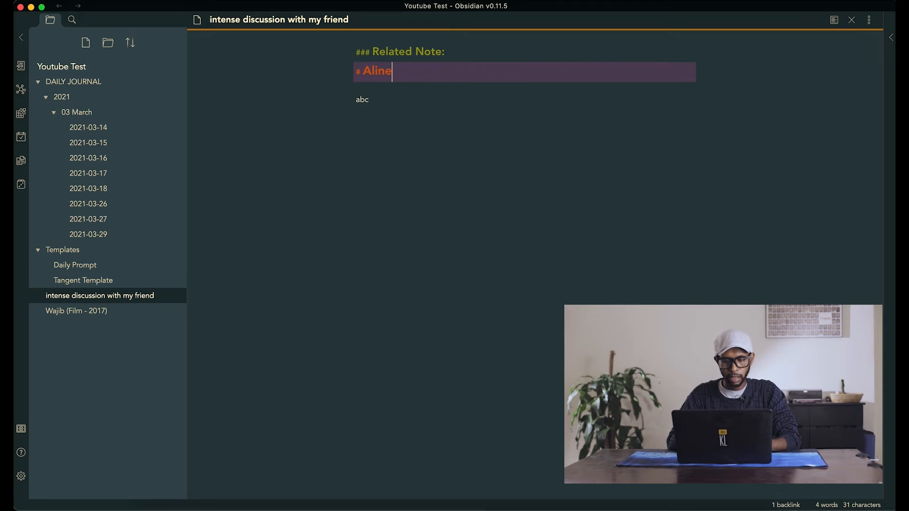
{"action": "type", "text": "Conver"}
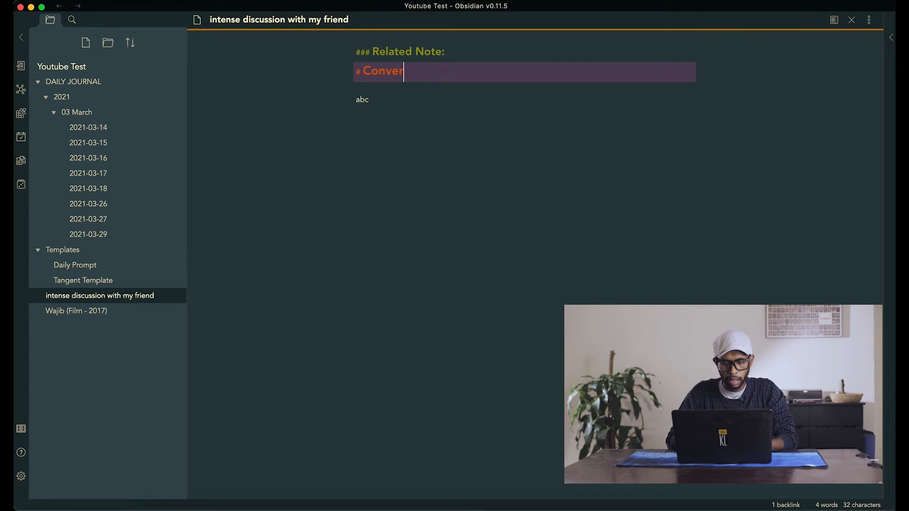
{"action": "type", "text": "sation about aliens"}
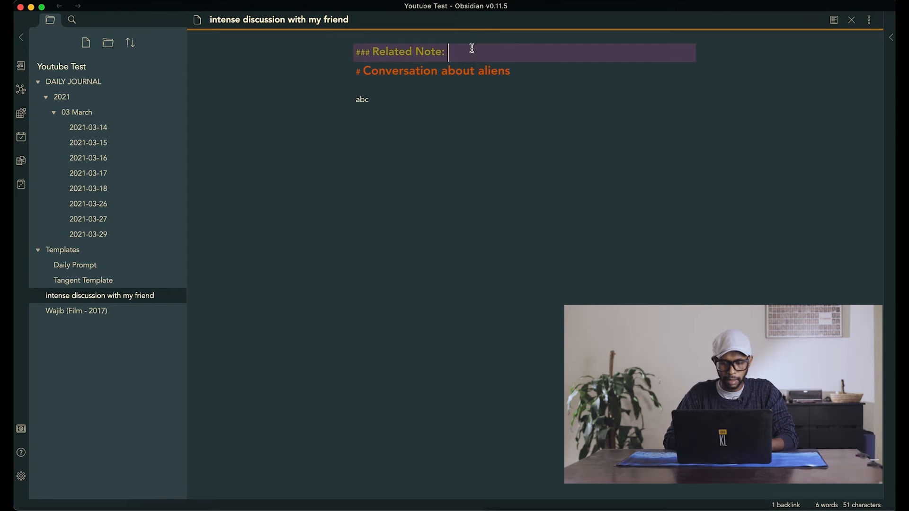
Link Related Note to 2021-03-29 and write that Sandy wouldn't agree aliens exist.
{"action": "type", "text": "[["}
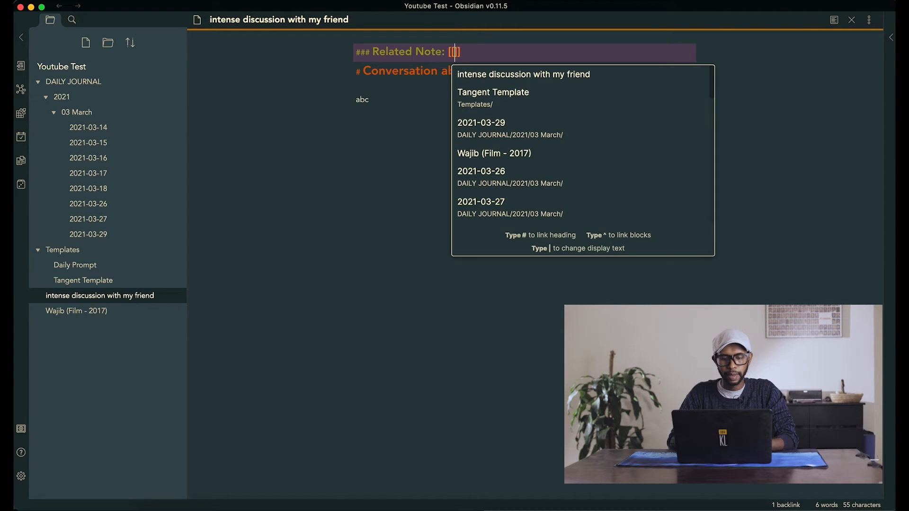
{"action": "left_click", "coordinate": [481, 122]}
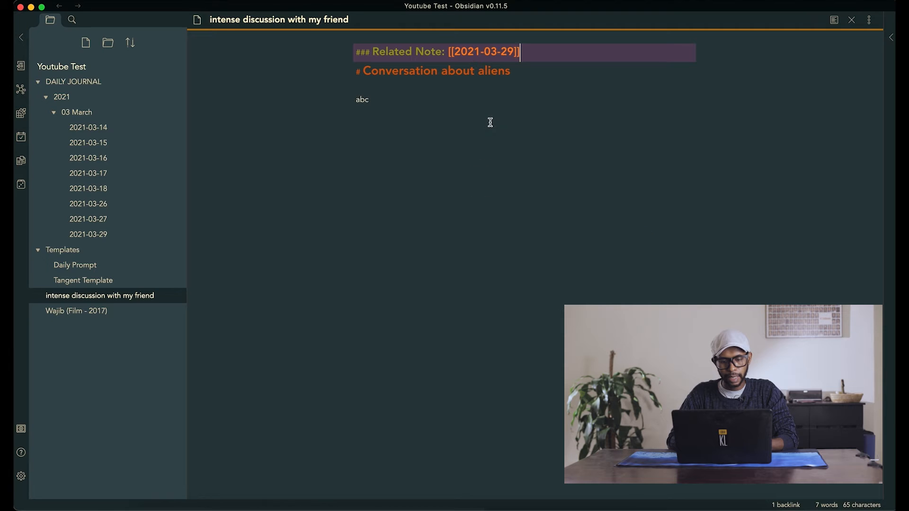
{"action": "type", "text": "Aliens exist, I told [[Sandy]]. B"}
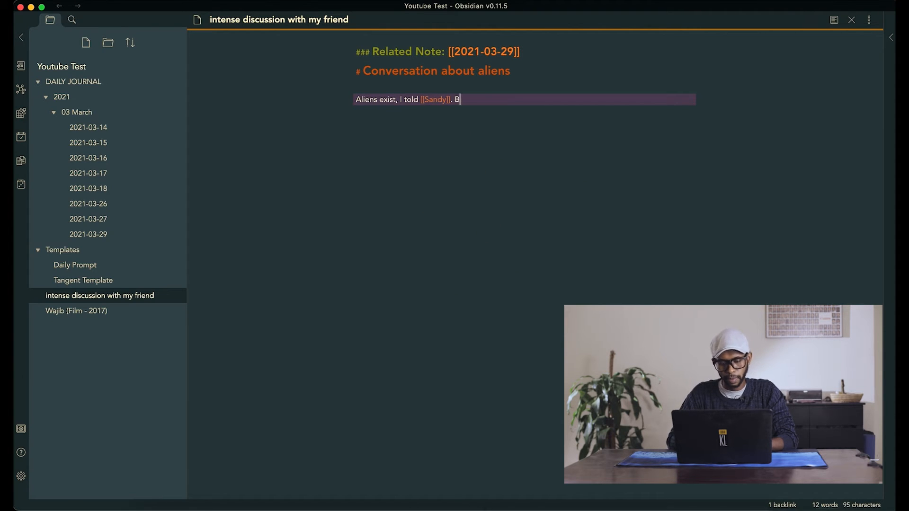
{"action": "type", "text": "ut she wouldn't agree."}
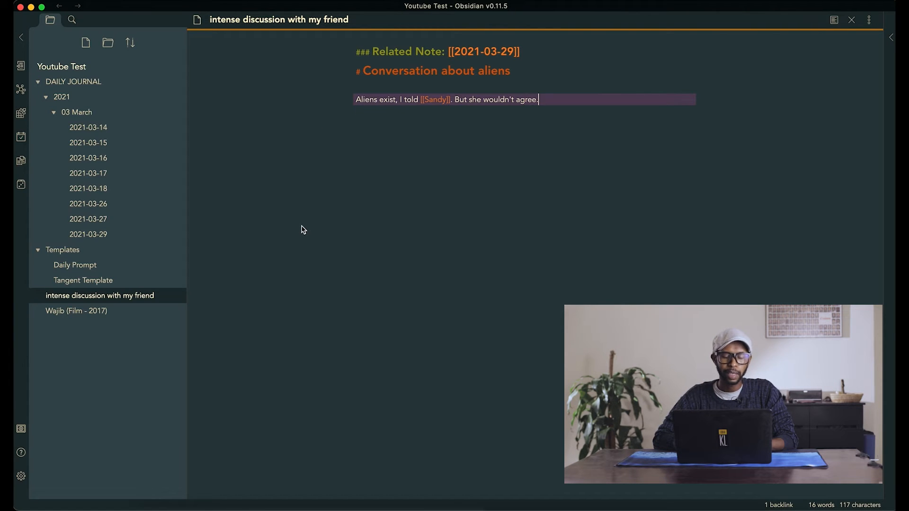
{"action": "mouse_move", "coordinate": [88, 234]}
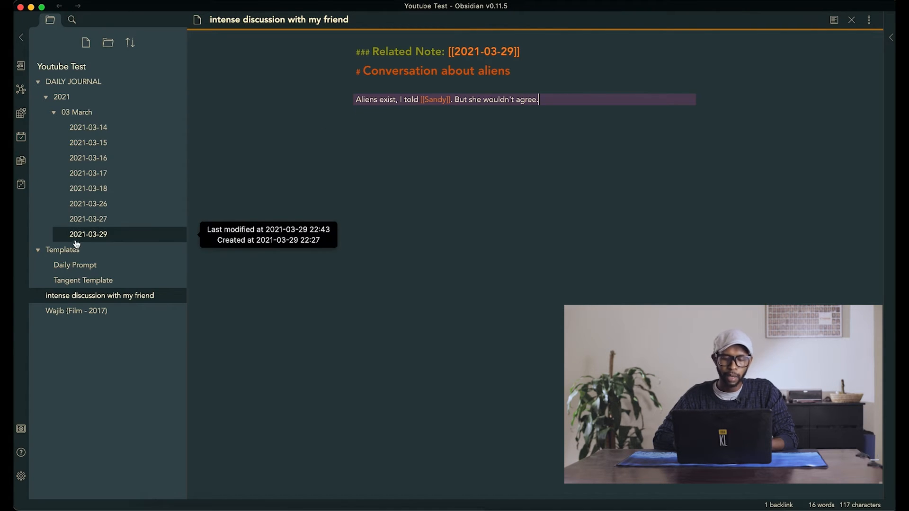
Tag the Mood line of the 2021-03-29 note with #Excited from the tag suggestions.
{"action": "left_click", "coordinate": [88, 234]}
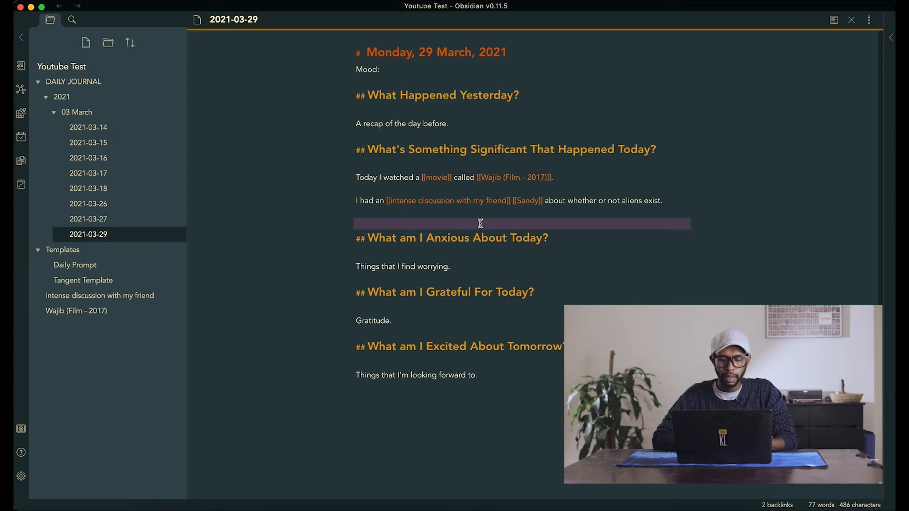
{"action": "mouse_move", "coordinate": [833, 19]}
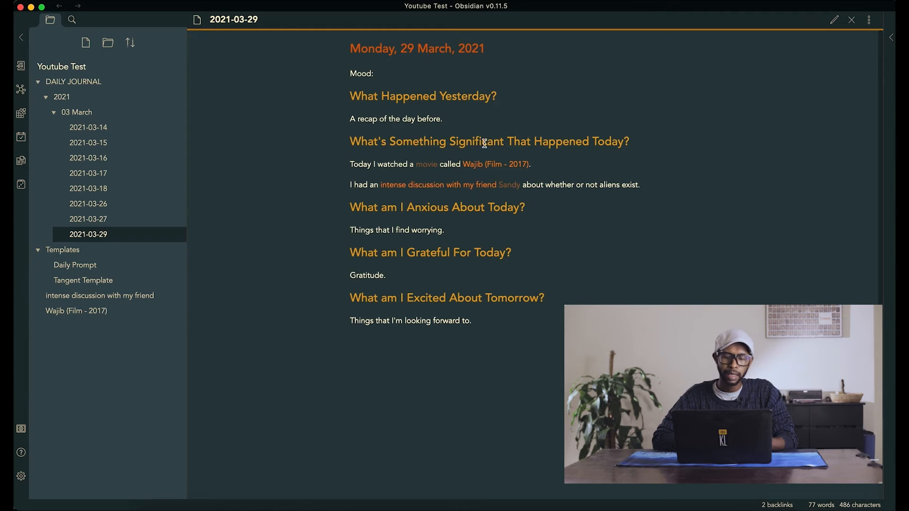
{"action": "left_click", "coordinate": [495, 164]}
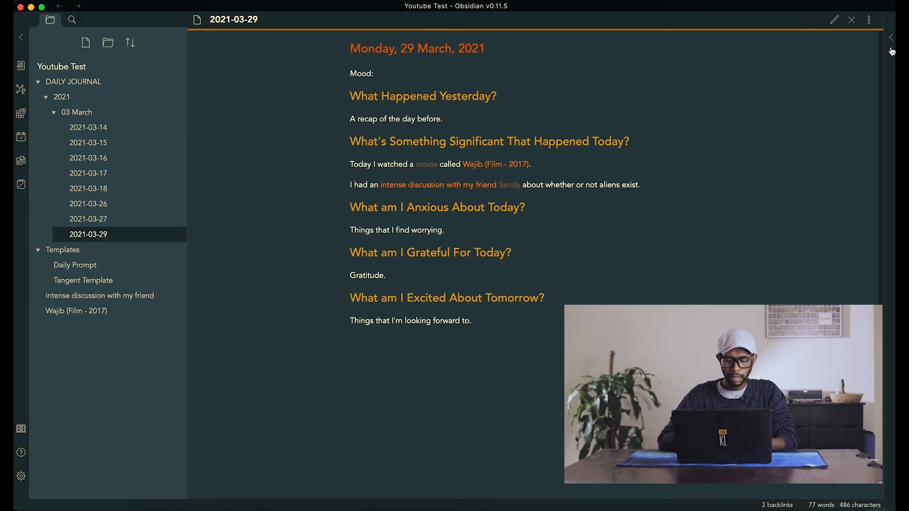
{"action": "type", "text": "#"}
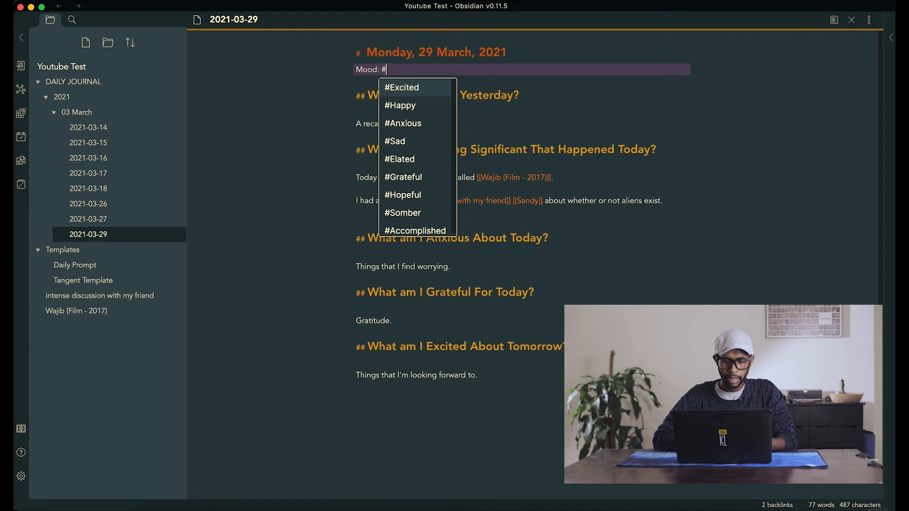
{"action": "left_click", "coordinate": [21, 90]}
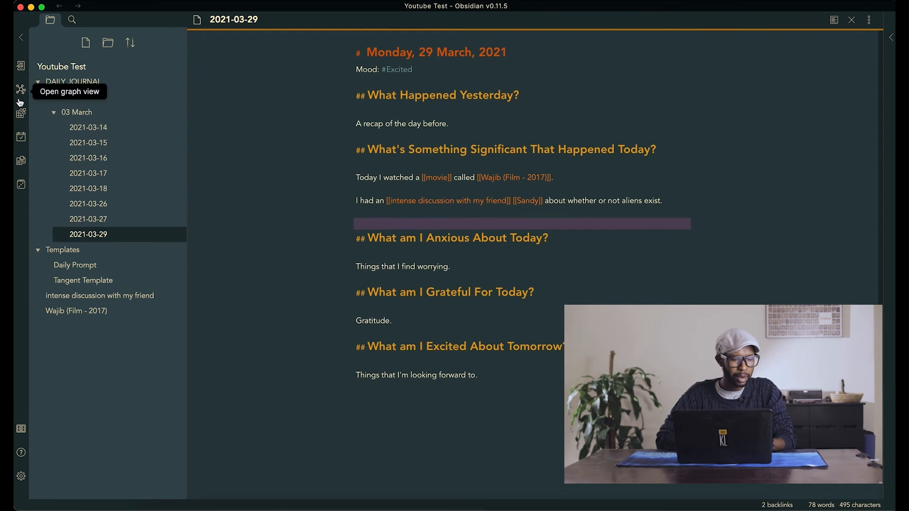
Show the whole-vault graph view, expand Filters and start a file search filter.
{"action": "left_click", "coordinate": [20, 89]}
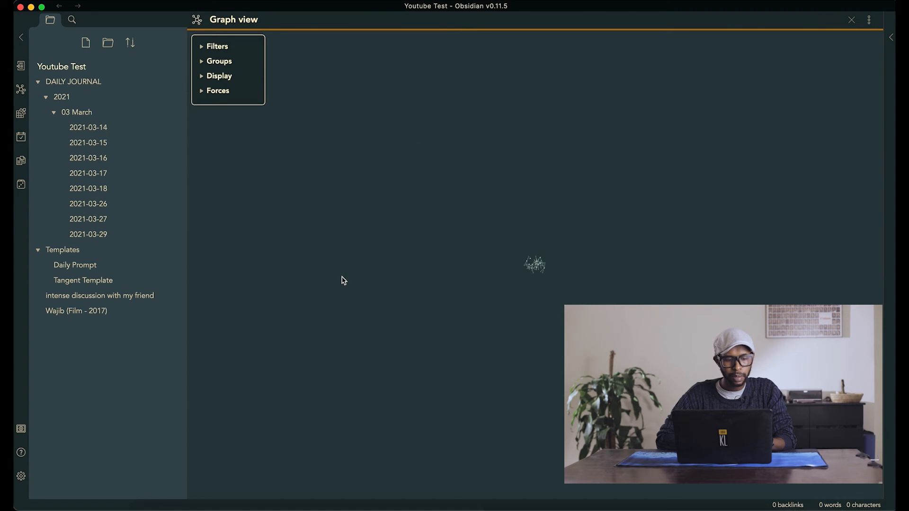
{"action": "mouse_move", "coordinate": [515, 291]}
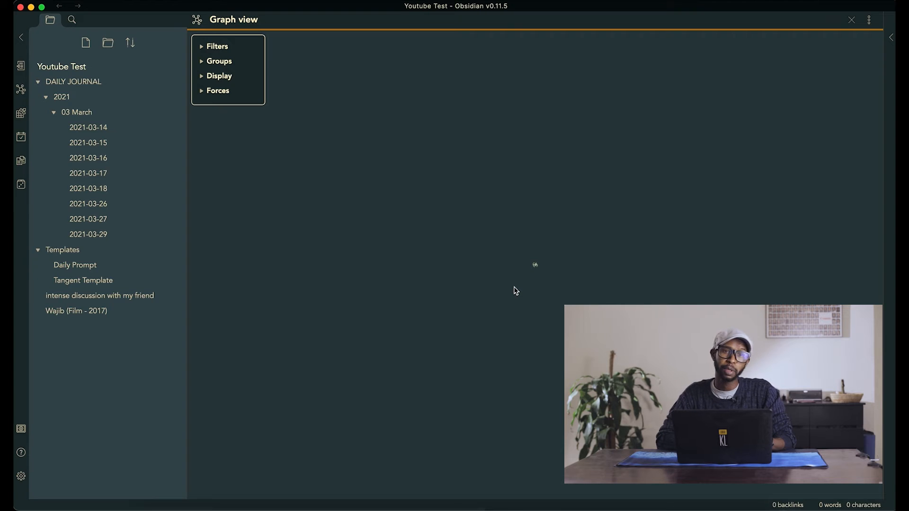
{"action": "mouse_move", "coordinate": [522, 269]}
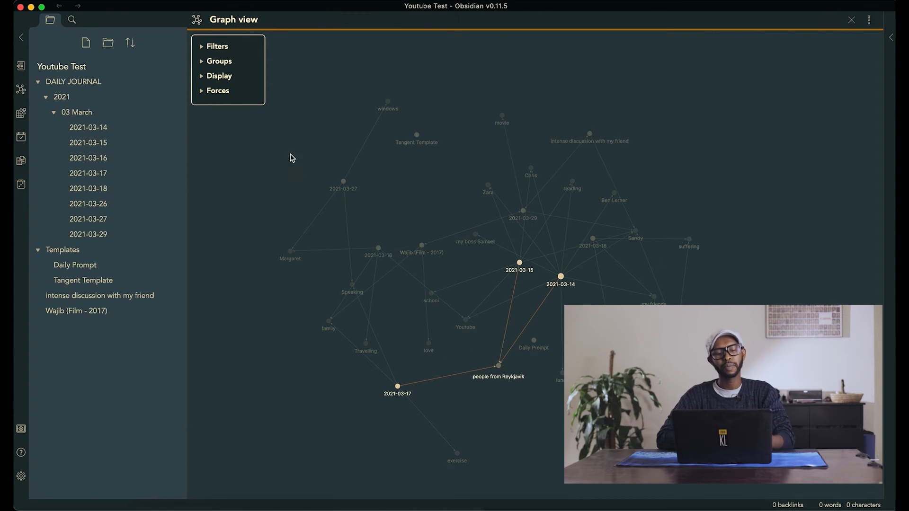
{"action": "left_click", "coordinate": [217, 46]}
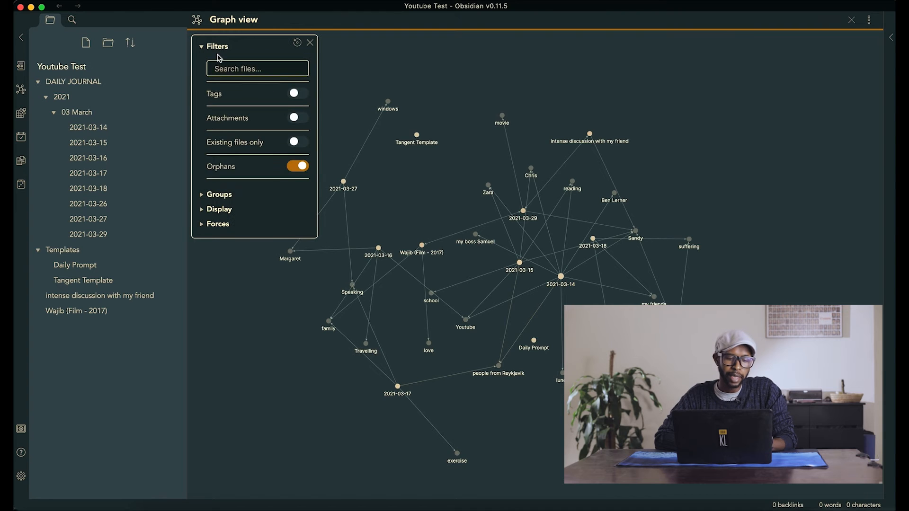
{"action": "left_click", "coordinate": [257, 68]}
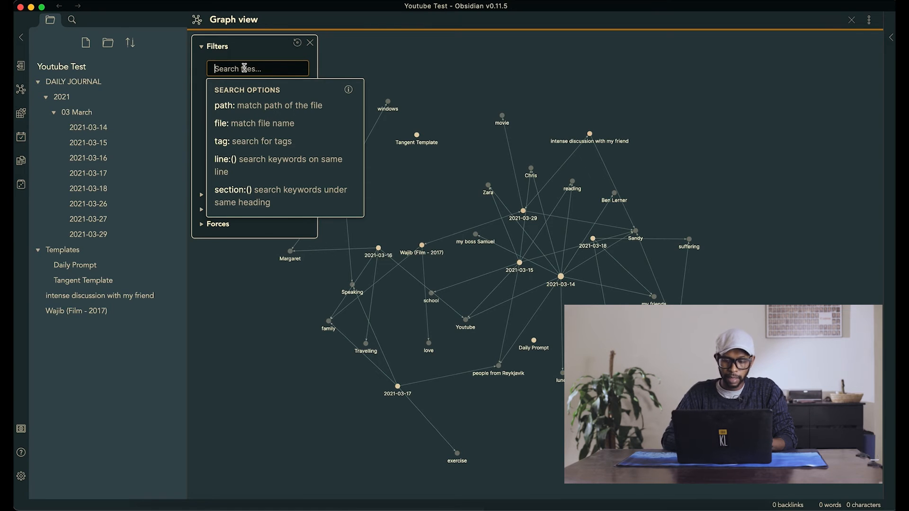
{"action": "type", "text": "movie"}
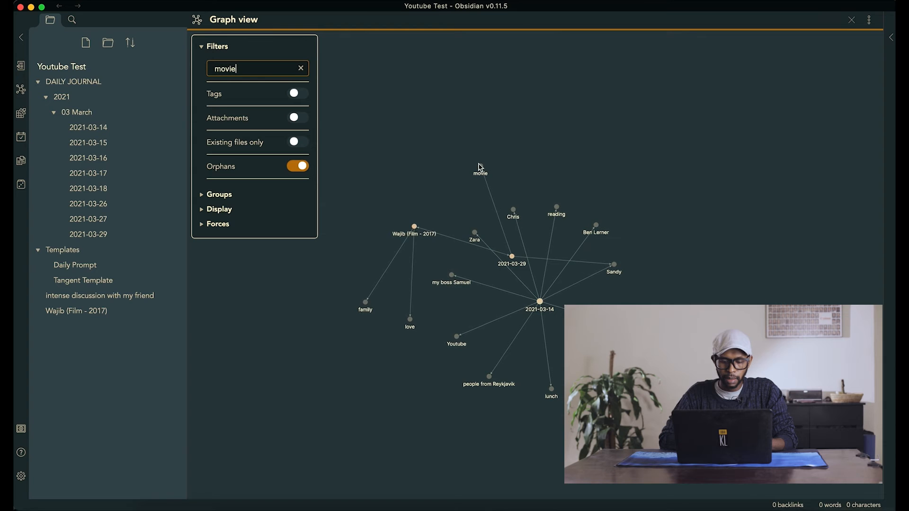
{"action": "mouse_move", "coordinate": [558, 341]}
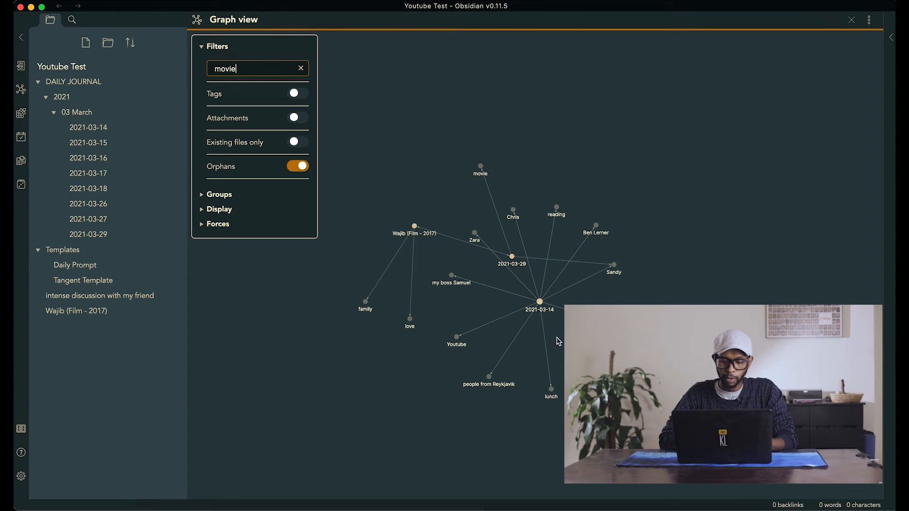
{"action": "mouse_move", "coordinate": [300, 70]}
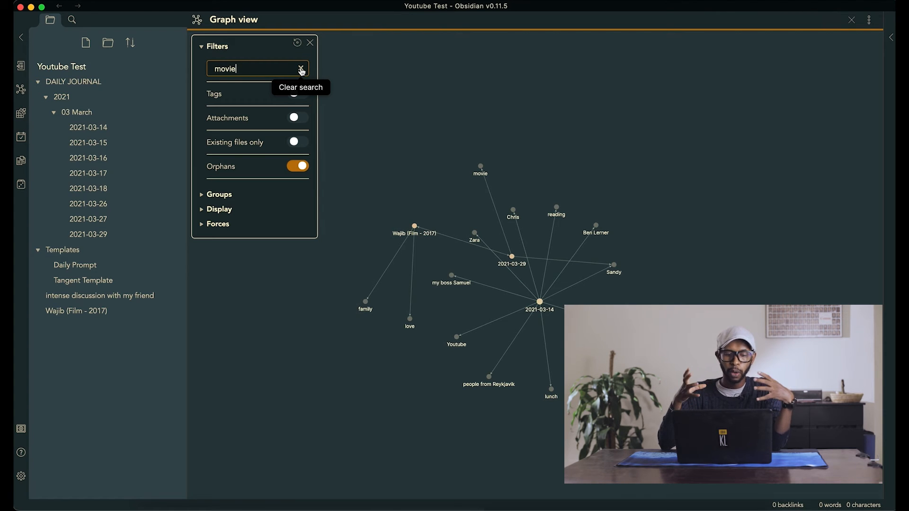
{"action": "left_click", "coordinate": [300, 68]}
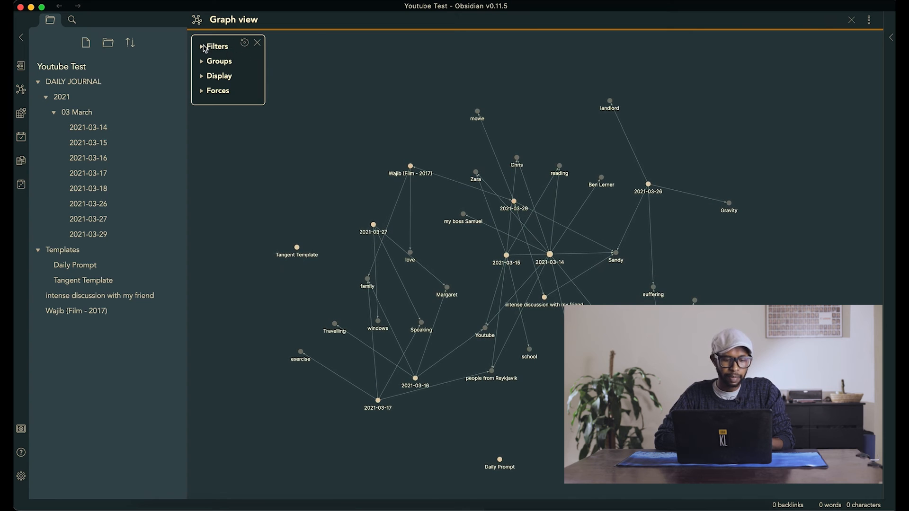
Add a graph colour group tag:#Excited and colour it green.
{"action": "left_click", "coordinate": [203, 47]}
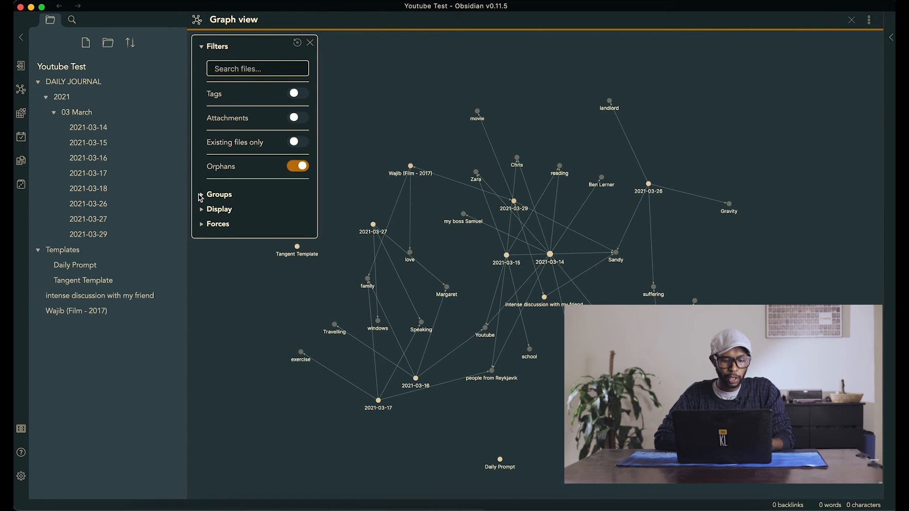
{"action": "left_click", "coordinate": [219, 195]}
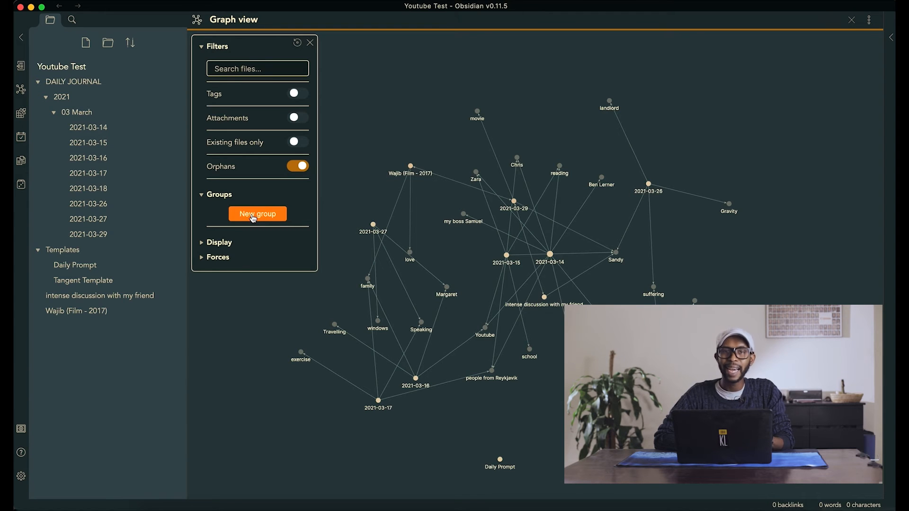
{"action": "left_click", "coordinate": [257, 213]}
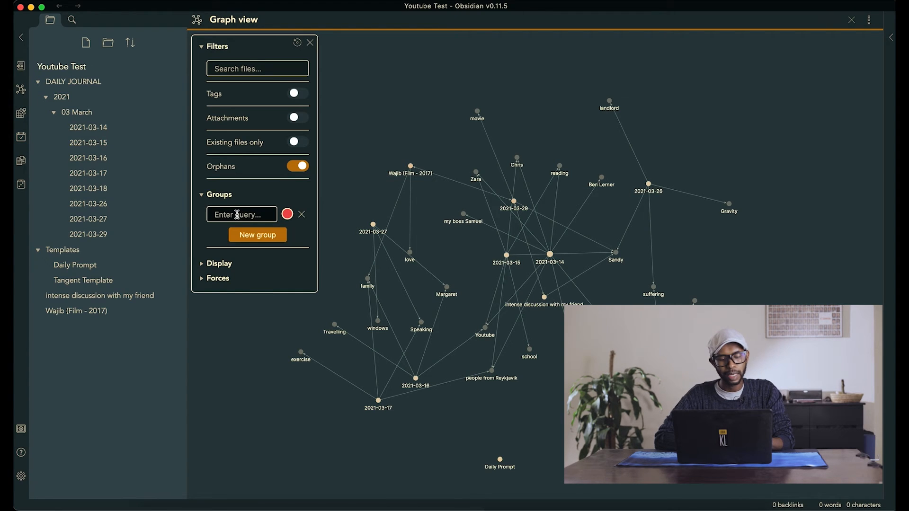
{"action": "left_click", "coordinate": [242, 214]}
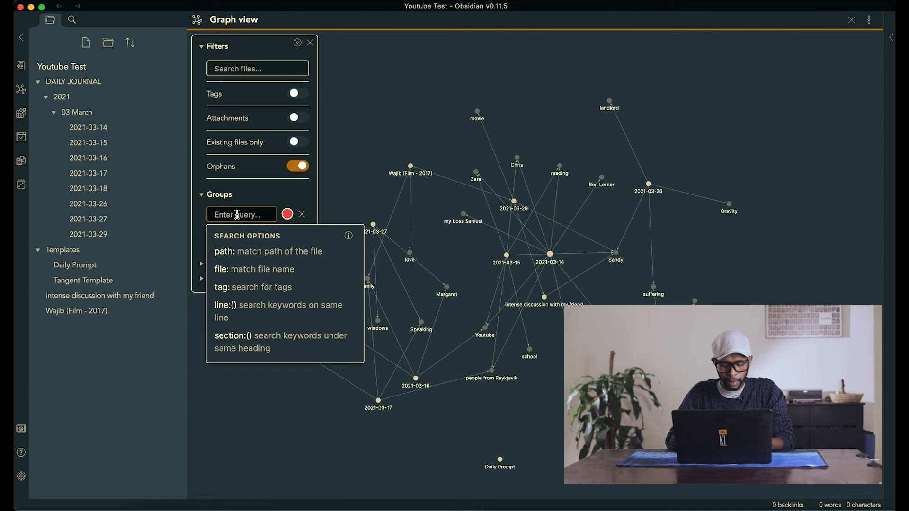
{"action": "type", "text": "tag:"}
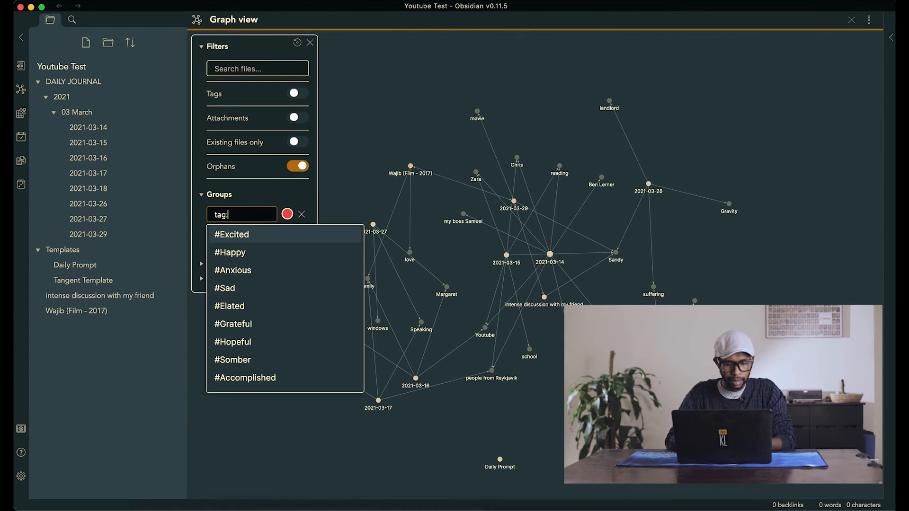
{"action": "left_click", "coordinate": [232, 234]}
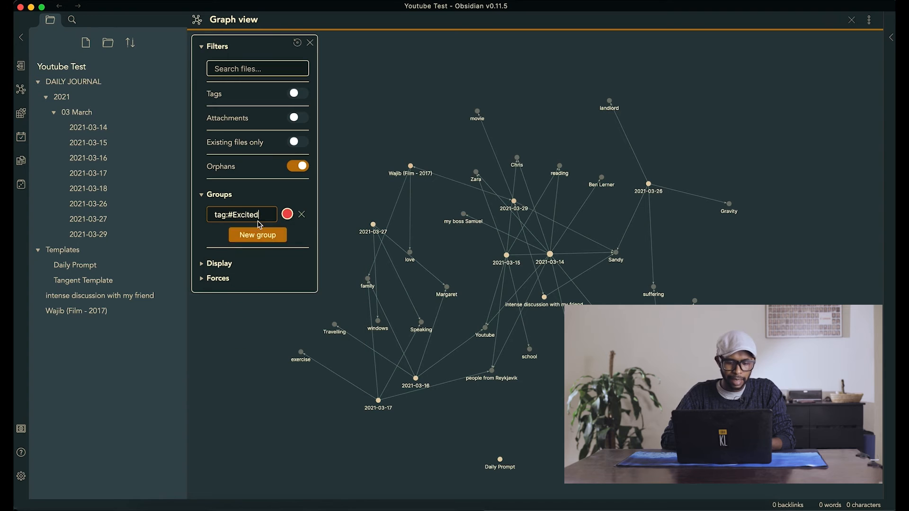
{"action": "left_click", "coordinate": [287, 214]}
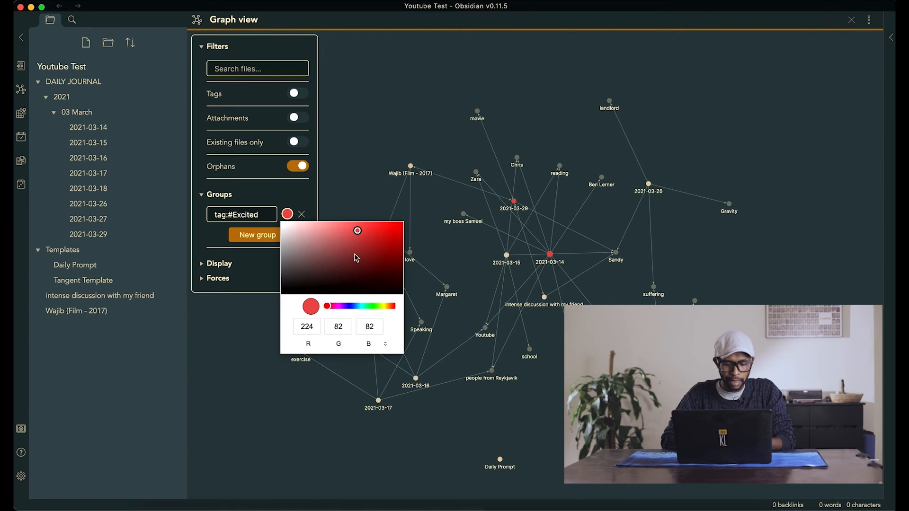
{"action": "left_click", "coordinate": [370, 306]}
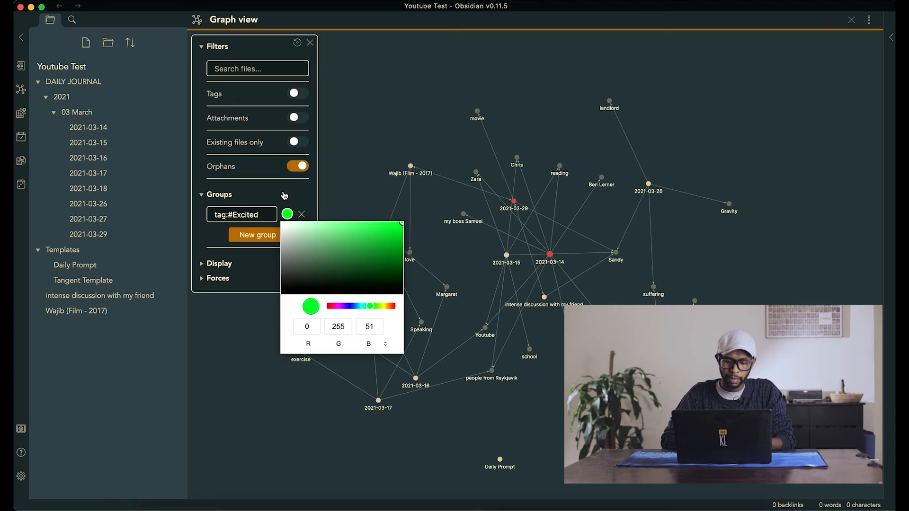
{"action": "left_click", "coordinate": [218, 194]}
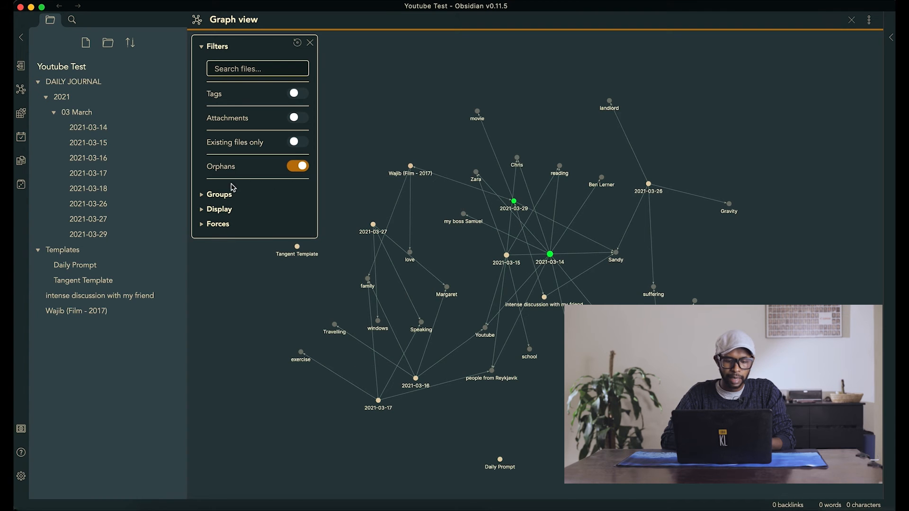
Keep the tag:#Sad group red and remove the extra tag:#Anxious group.
{"action": "left_click", "coordinate": [288, 236]}
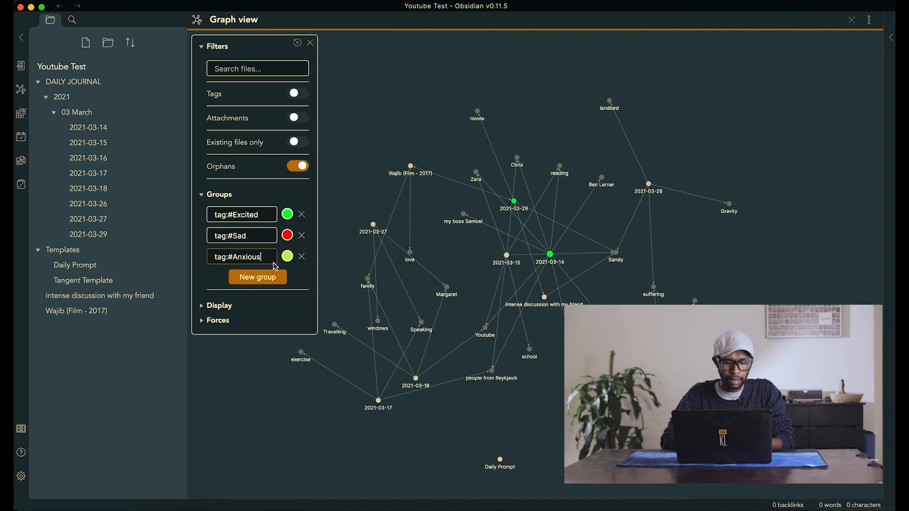
{"action": "left_click", "coordinate": [219, 194]}
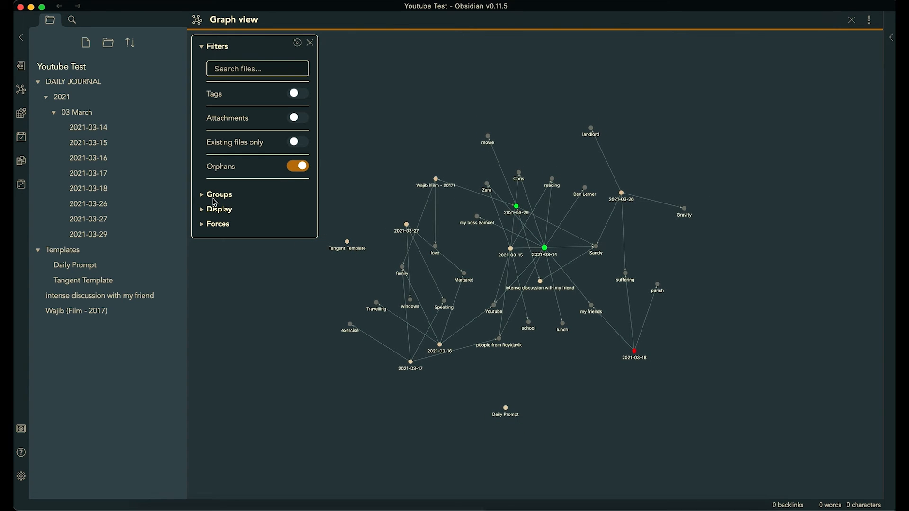
{"action": "left_click", "coordinate": [219, 194]}
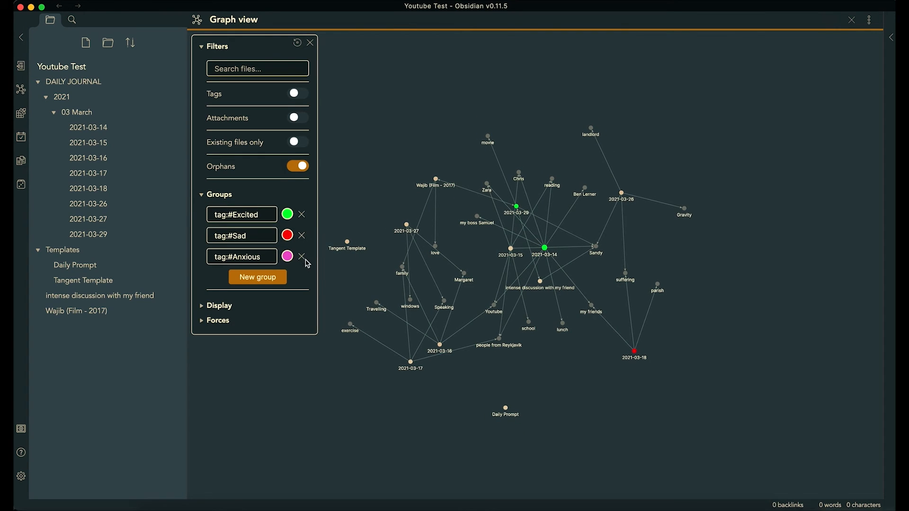
{"action": "left_click", "coordinate": [301, 257]}
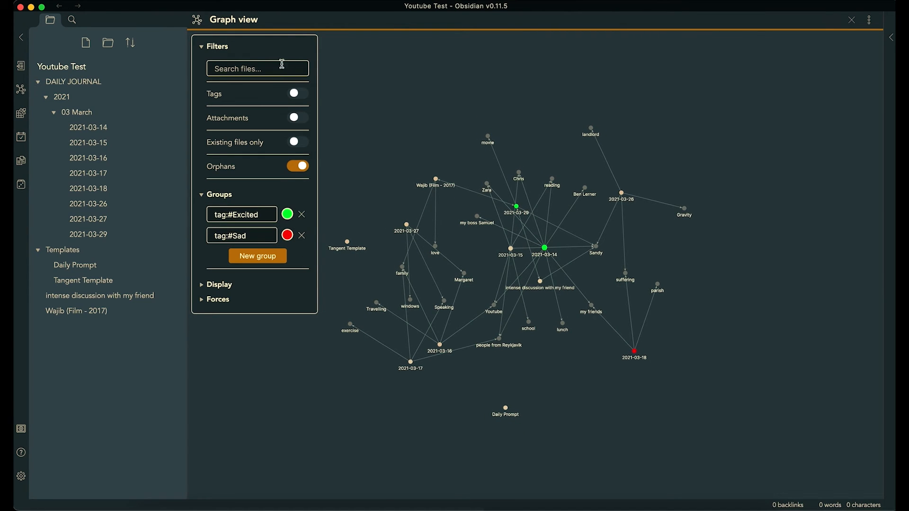
{"action": "left_click", "coordinate": [208, 46]}
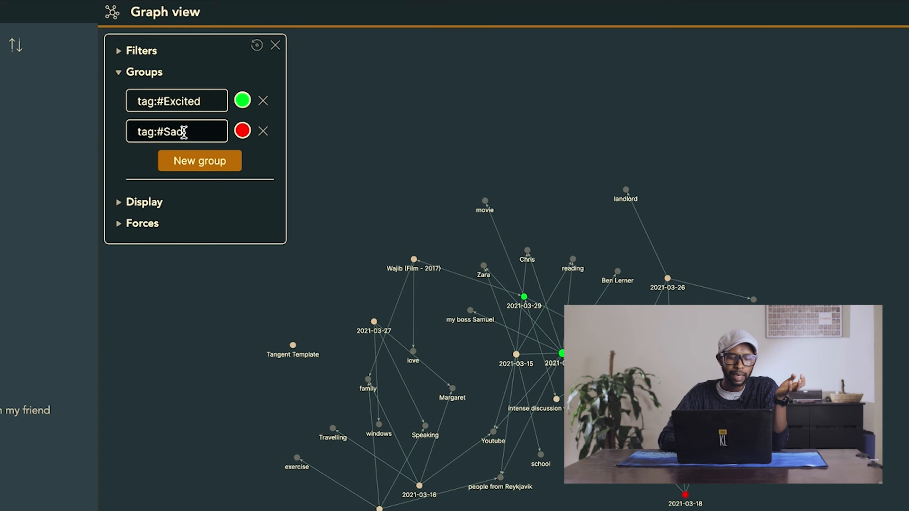
Change the group queries to 'love' (green) and 'sandy' (red) in the Journaling vault graph.
{"action": "left_click", "coordinate": [177, 131]}
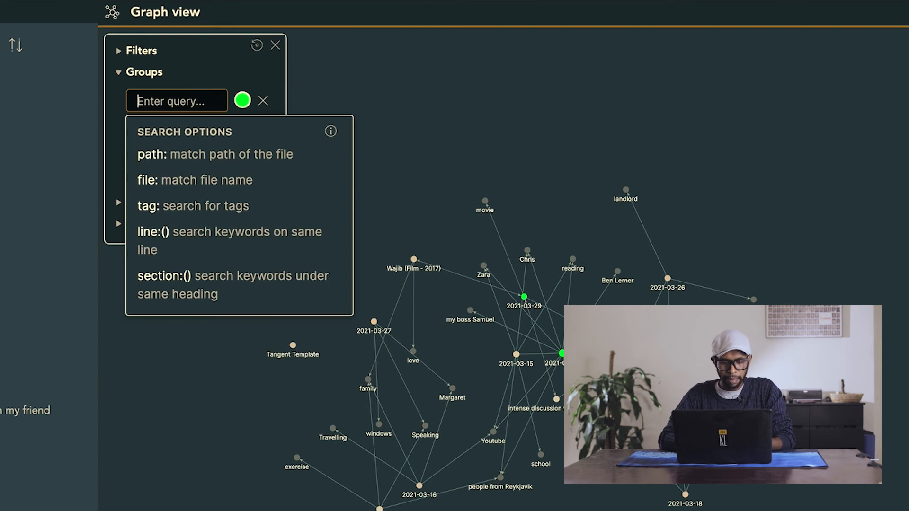
{"action": "type", "text": "fi"}
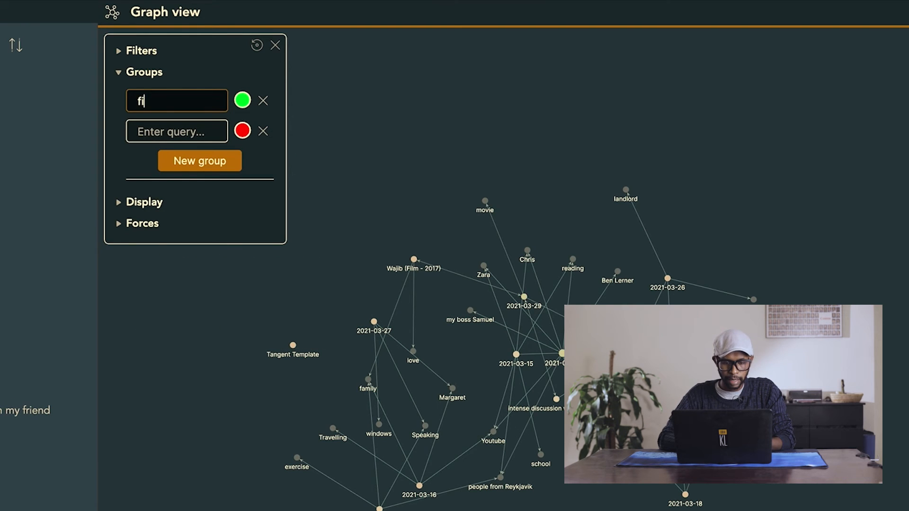
{"action": "type", "text": "love"}
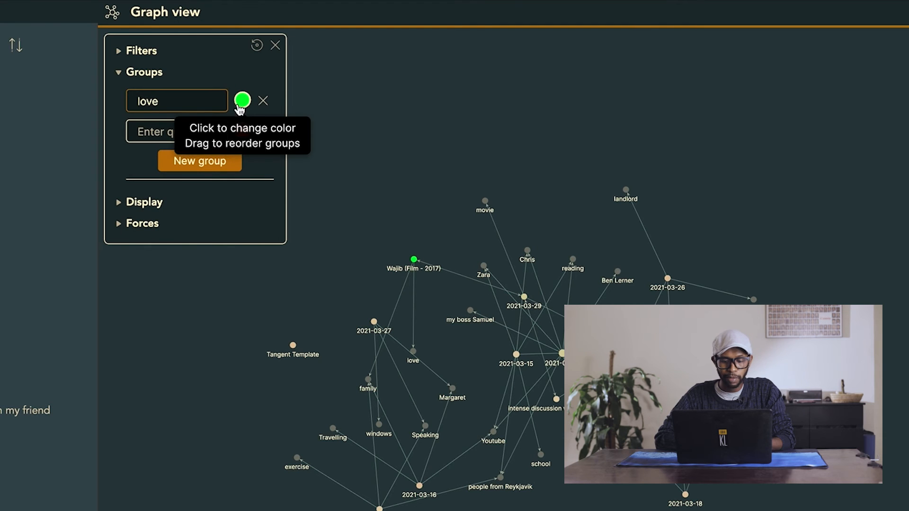
{"action": "left_click", "coordinate": [200, 161]}
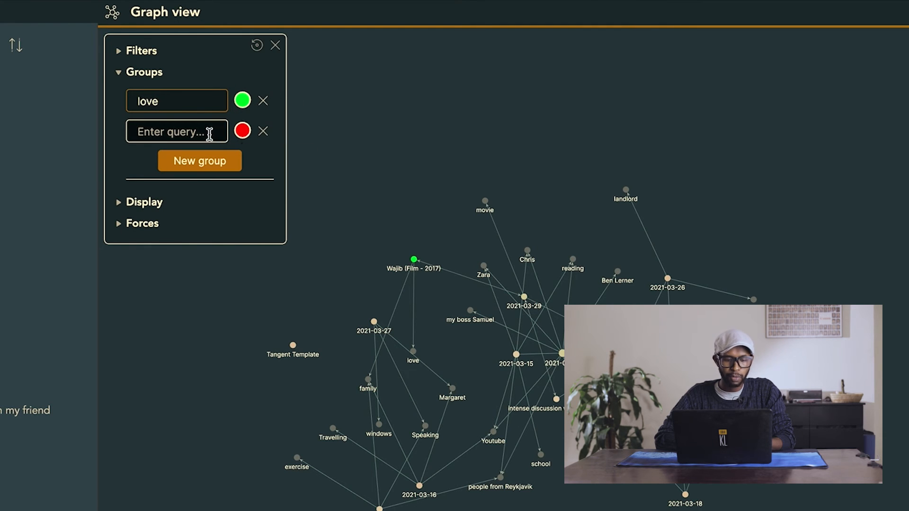
{"action": "left_click", "coordinate": [177, 131]}
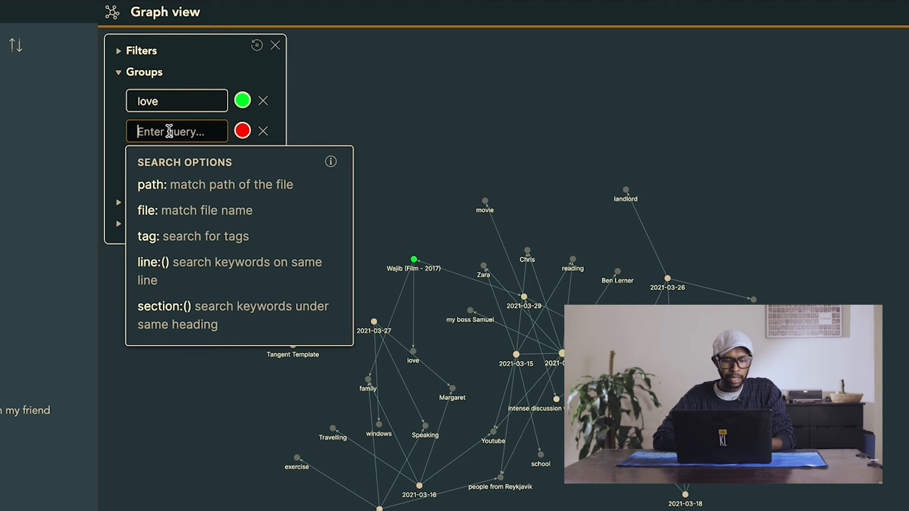
{"action": "type", "text": "sandy"}
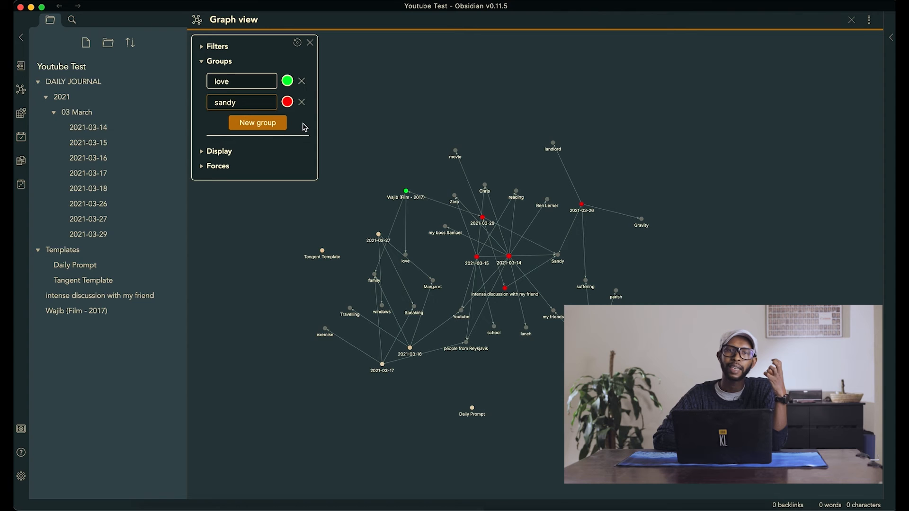
{"action": "left_click", "coordinate": [242, 80]}
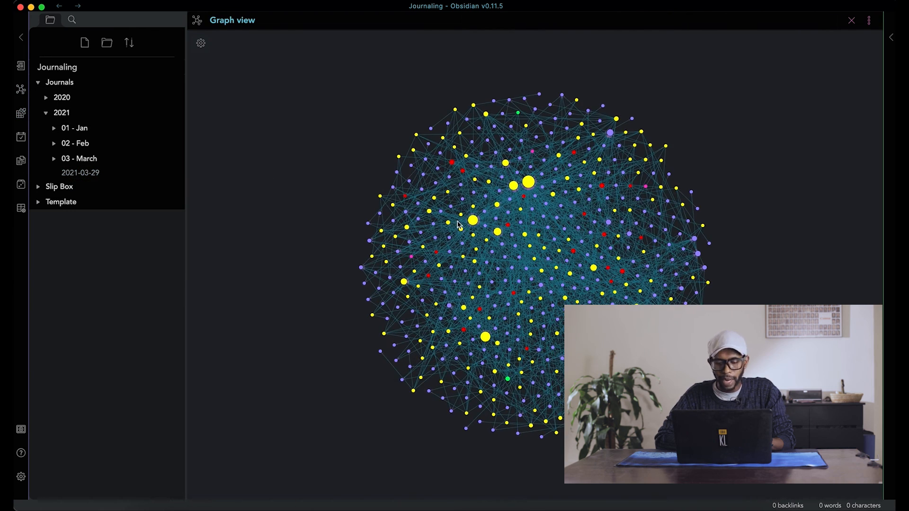
Expand the Journaling graph's Groups list showing mood tags like Excited, Tired, Happy, Lethargic.
{"action": "left_click", "coordinate": [201, 43]}
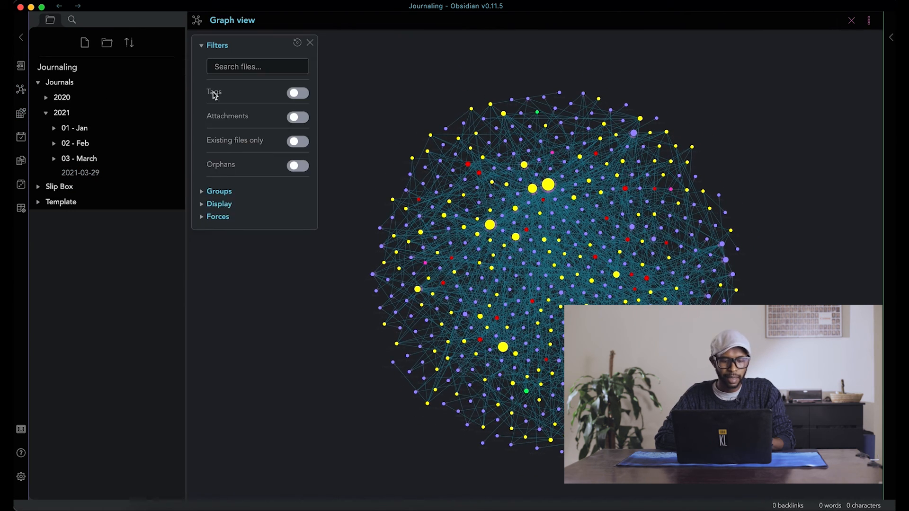
{"action": "left_click", "coordinate": [219, 190]}
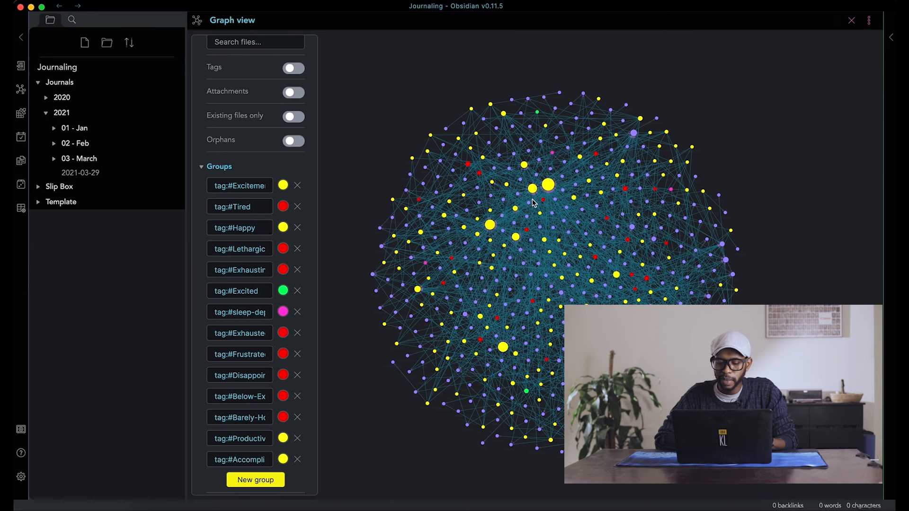
{"action": "mouse_move", "coordinate": [249, 215]}
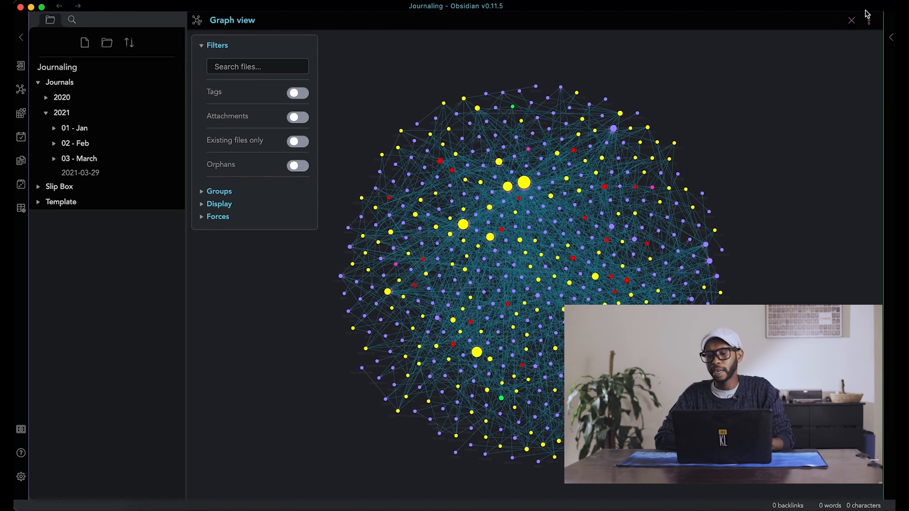
Split the graph vertically and filter one pane by 'youtube', the other by 'sleep depr' / 'tired'.
{"action": "left_click", "coordinate": [869, 20]}
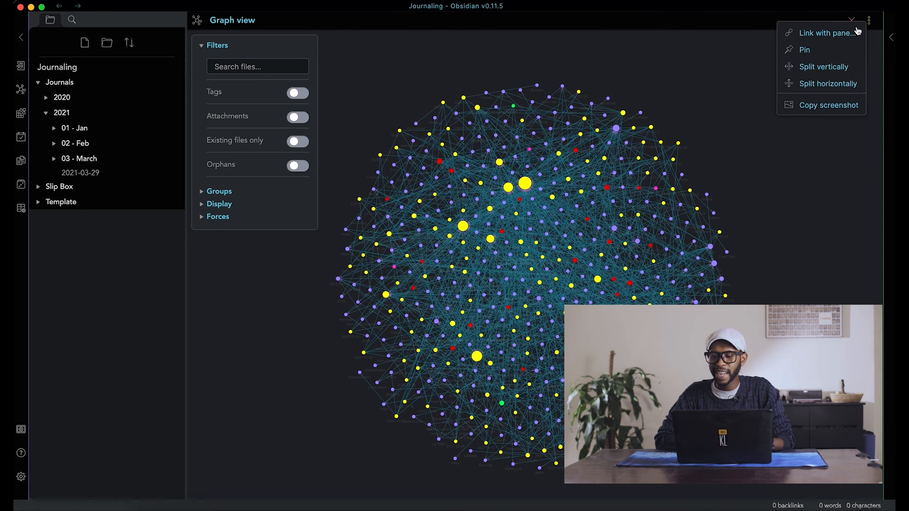
{"action": "mouse_move", "coordinate": [823, 66]}
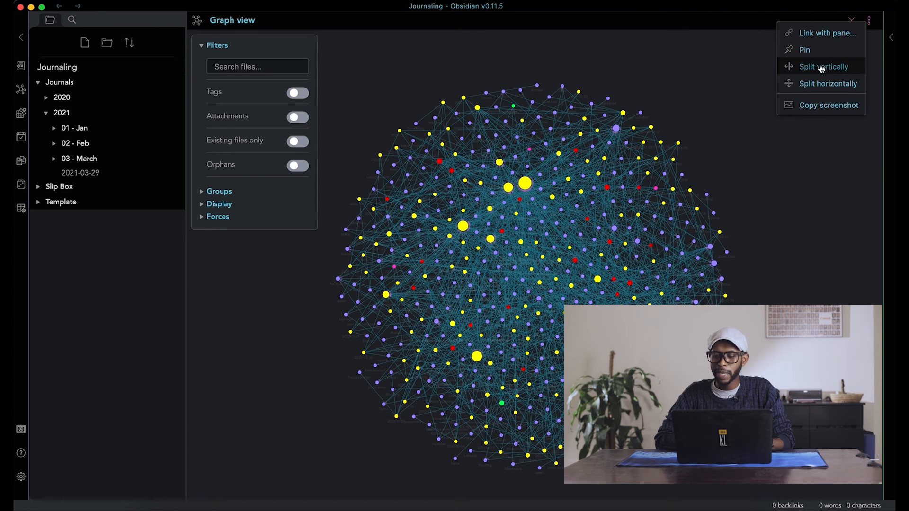
{"action": "left_click", "coordinate": [822, 67]}
{"action": "type", "text": "- sleep"}
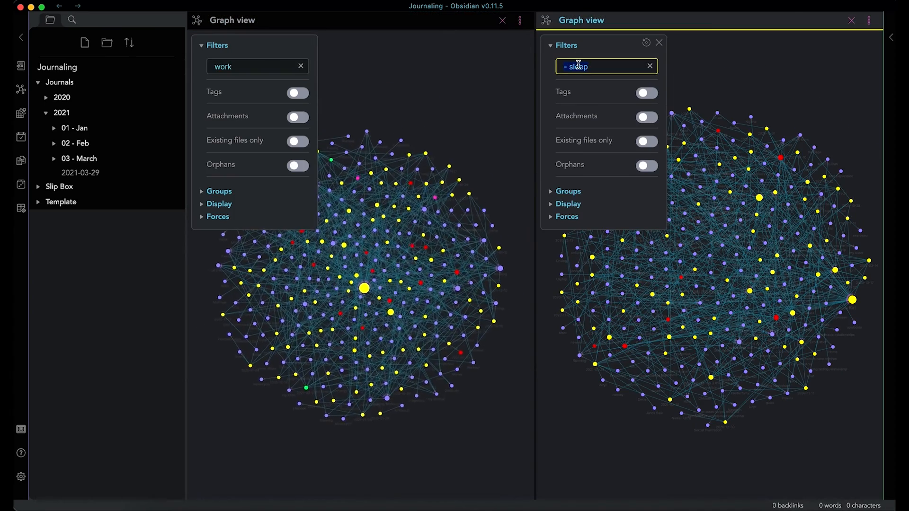
{"action": "type", "text": "youtube"}
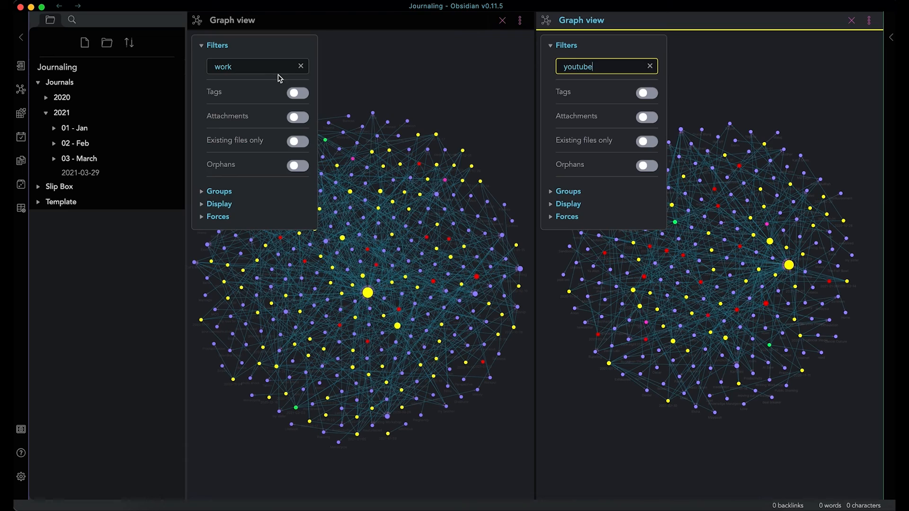
{"action": "type", "text": "sleep depri"}
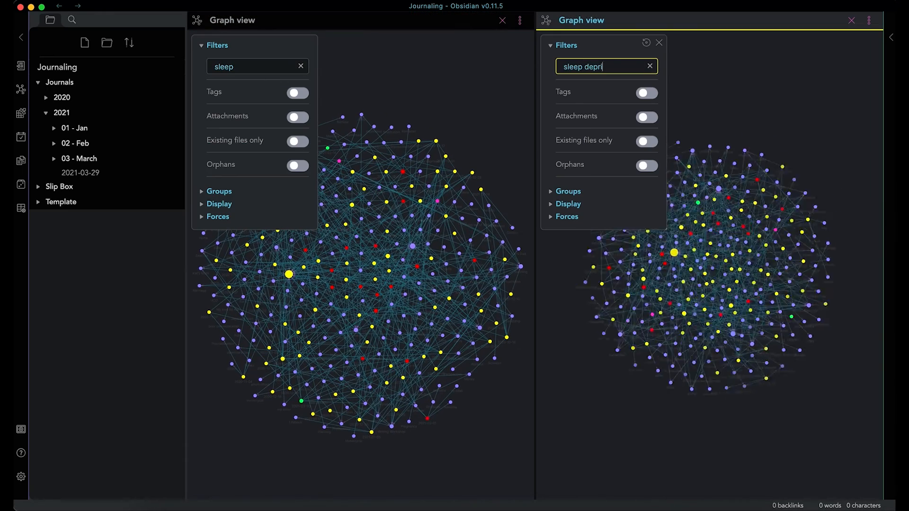
{"action": "type", "text": "tired"}
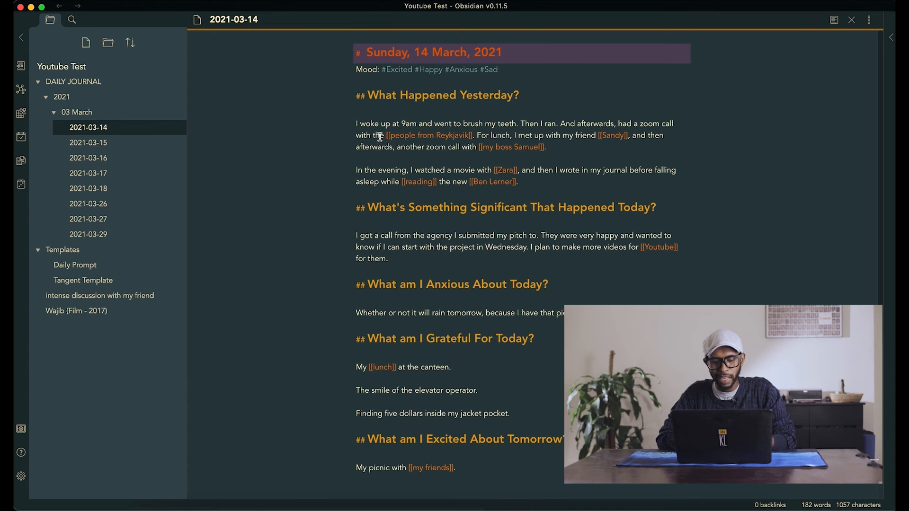
{"action": "mouse_move", "coordinate": [394, 229]}
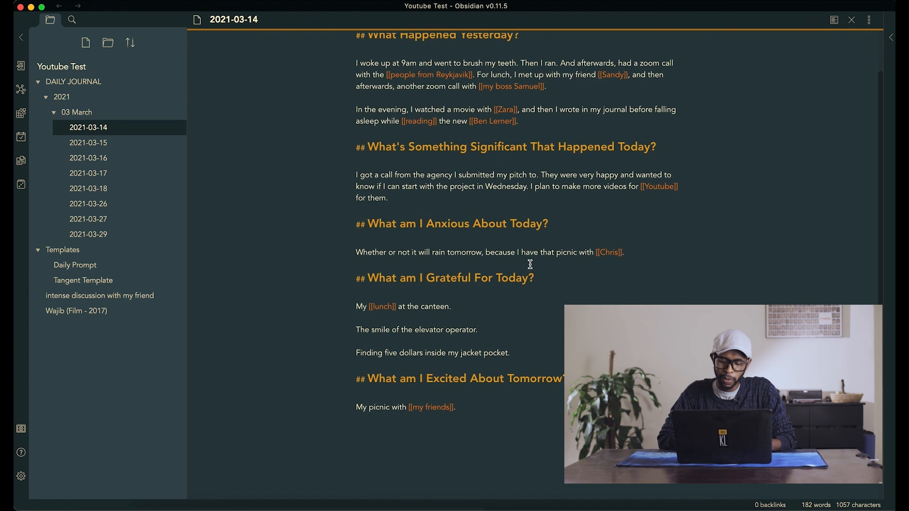
Open the Daily Journal note 2021-03-14 with its mood tags and linked tangents.
{"action": "left_click", "coordinate": [20, 89]}
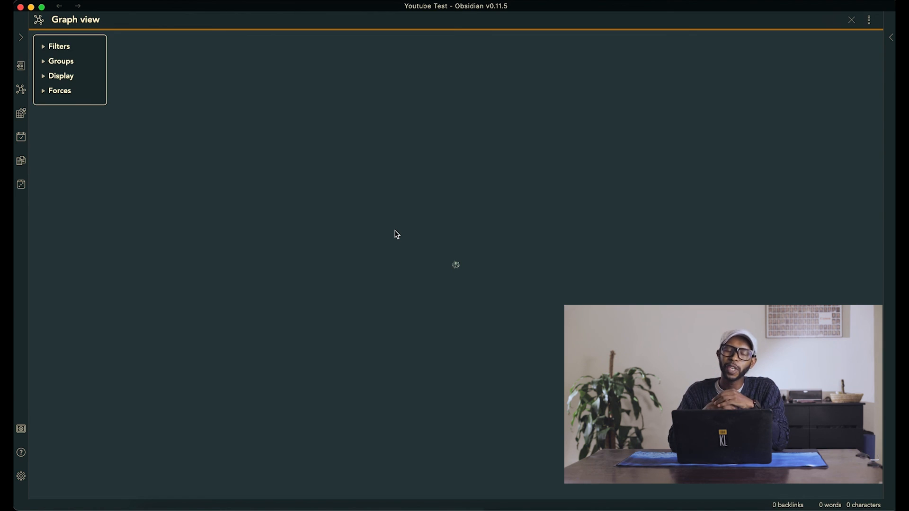